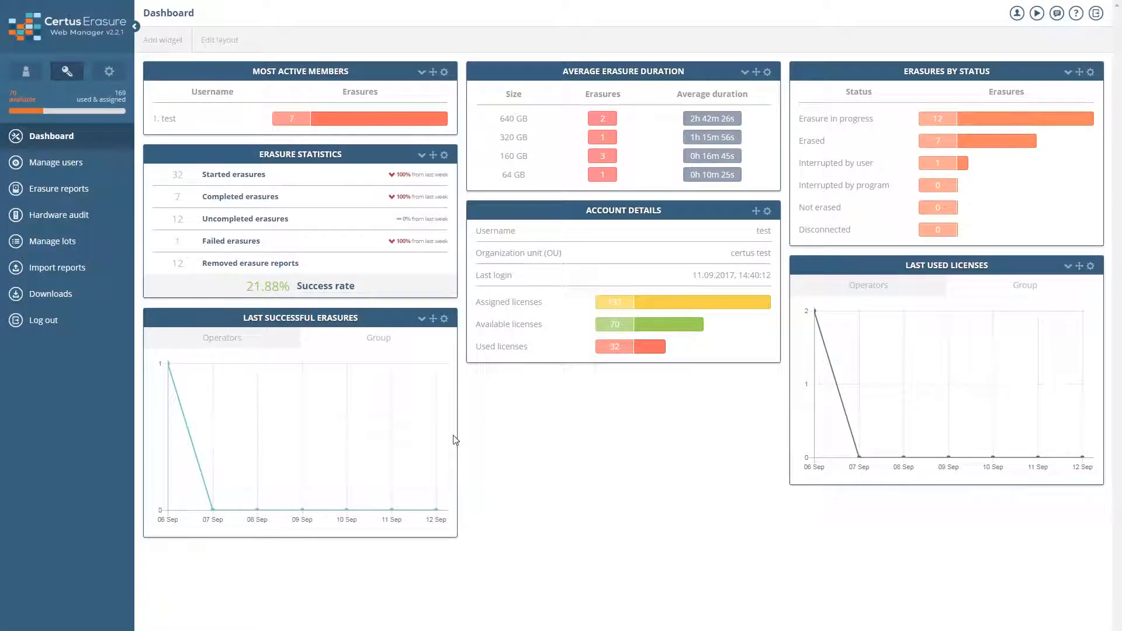
mouse_move(70, 178)
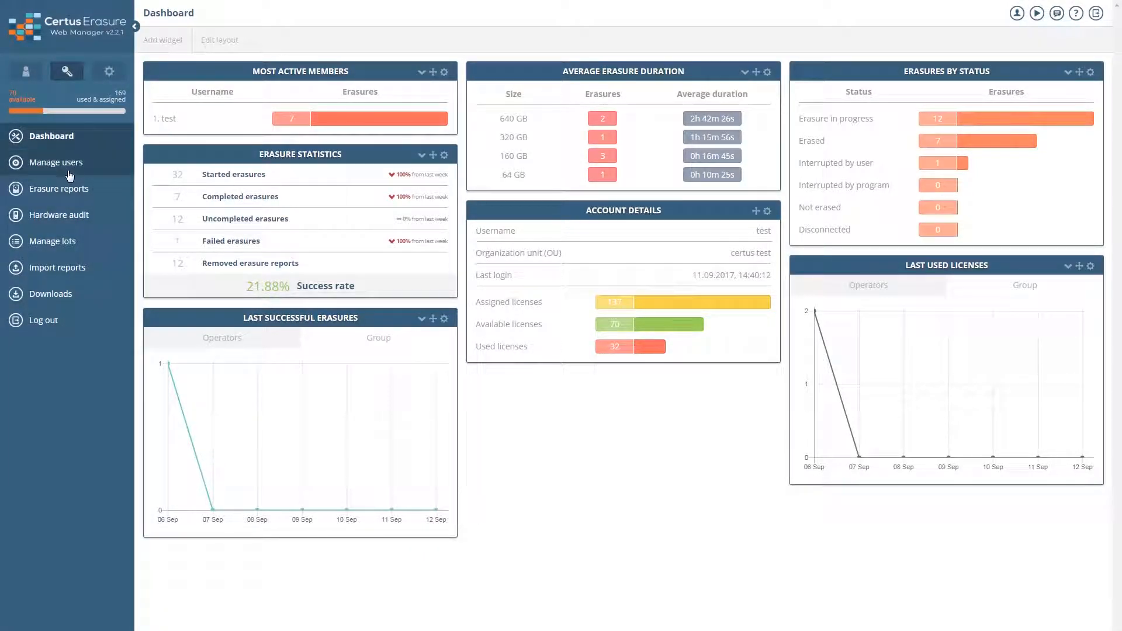
Step: Browse certus test's members summary, administrators, operators and subgroups
click(55, 162)
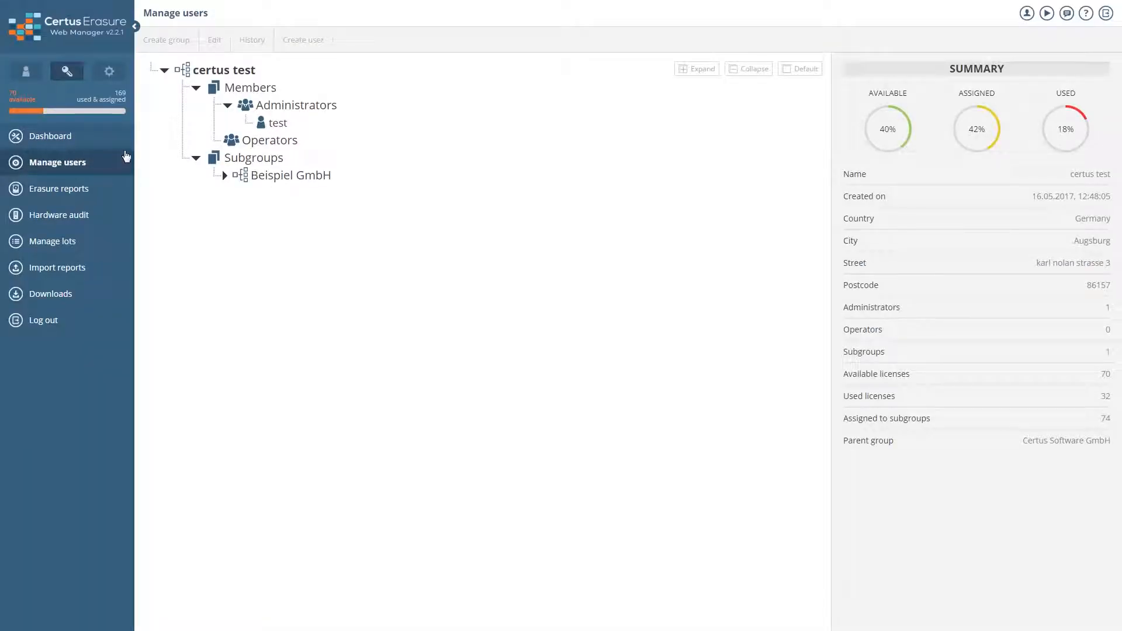
mouse_move(246, 80)
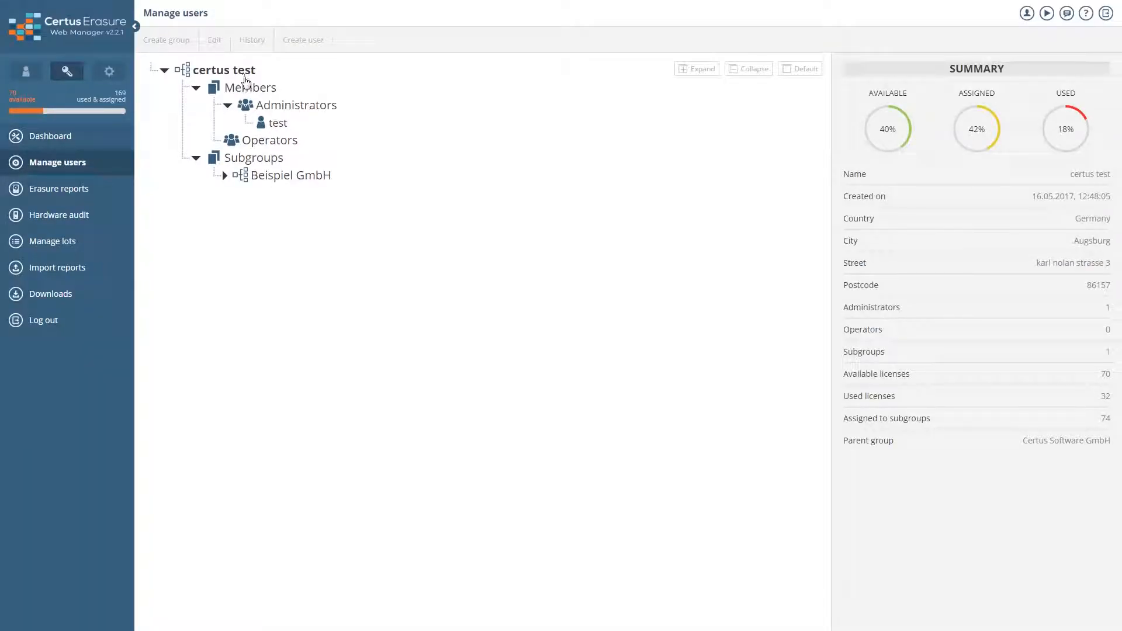
click(252, 87)
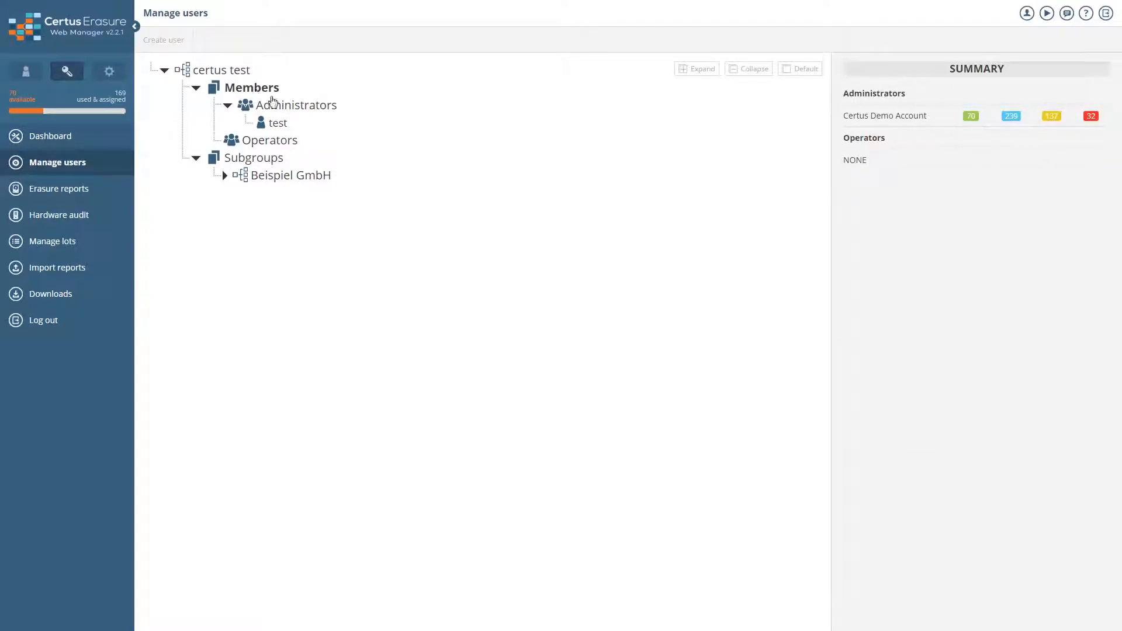
click(300, 105)
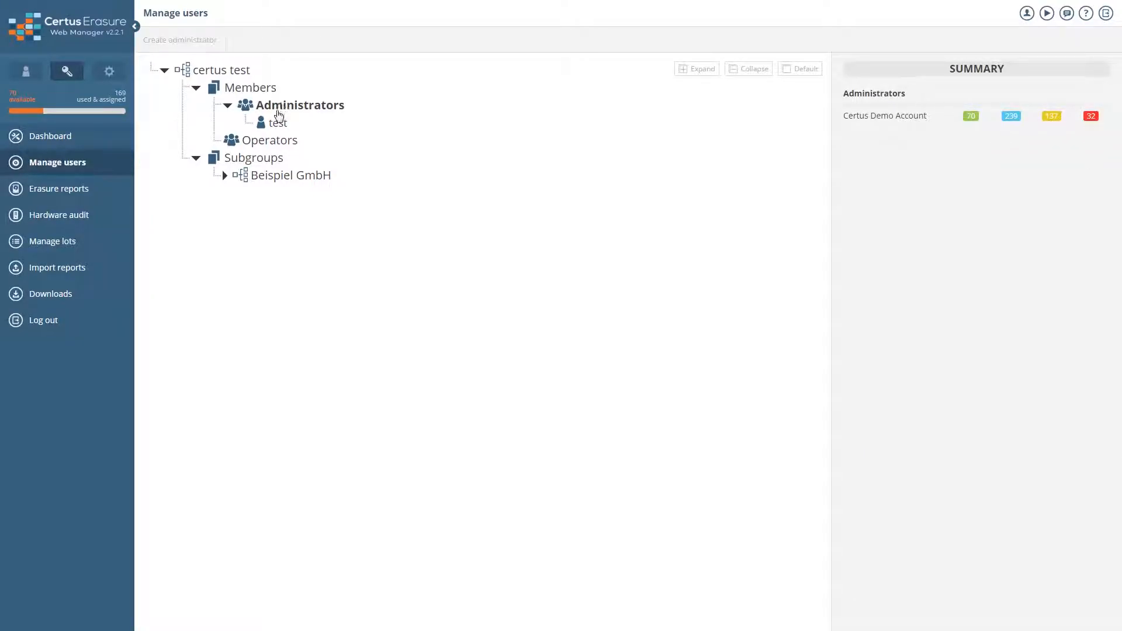
click(271, 140)
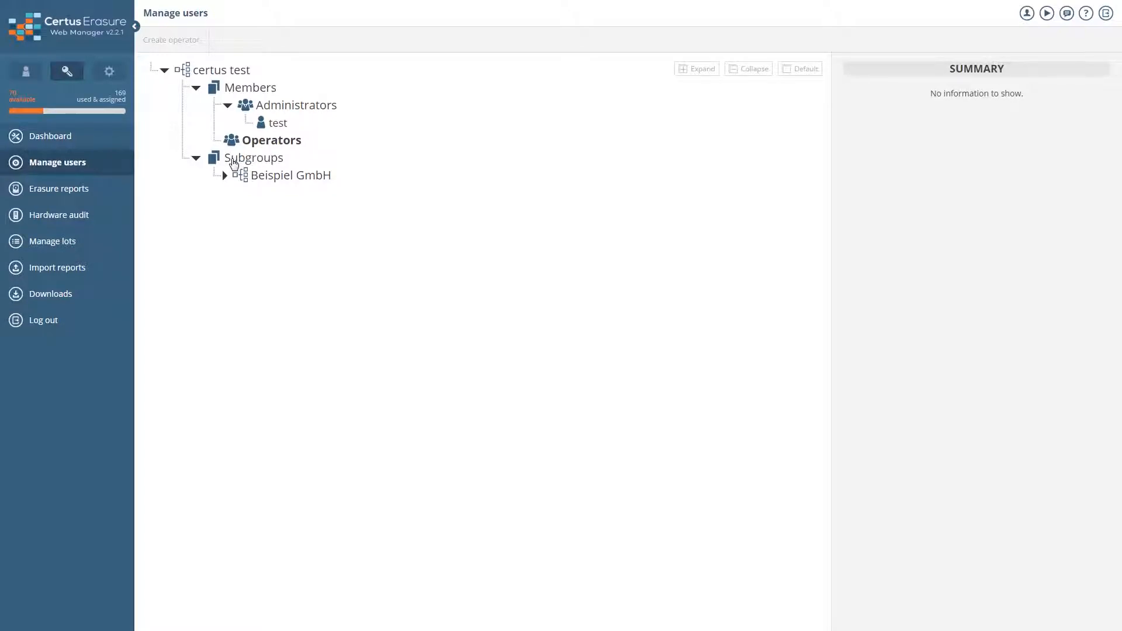
click(255, 157)
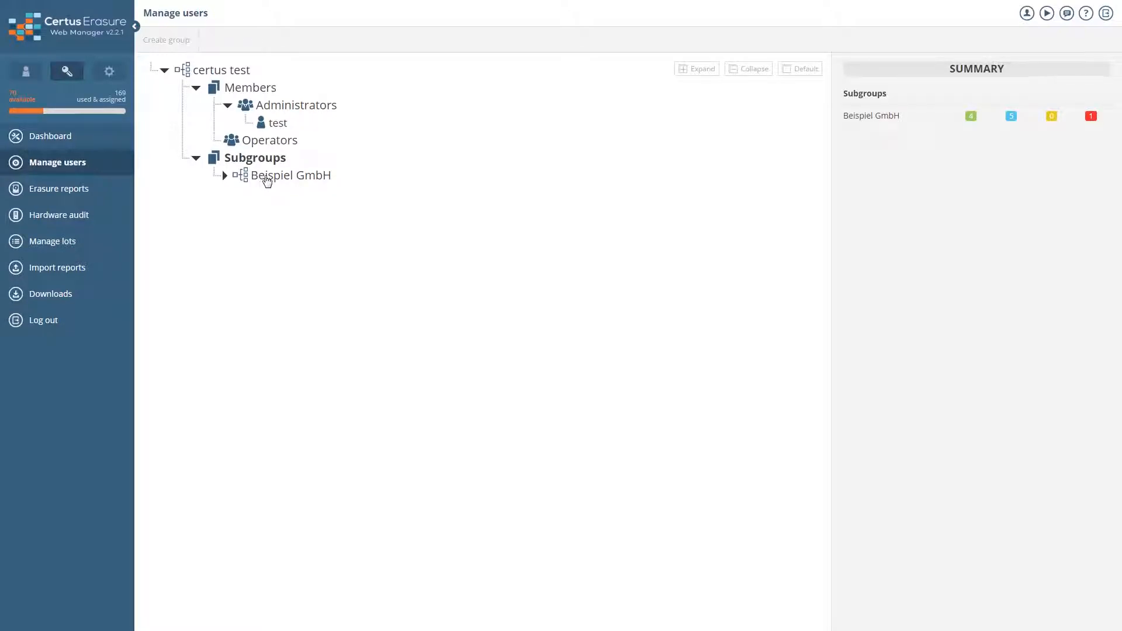
Step: Expand Beispiel GmbH to view its subgroups, then return to certus test's summary
click(292, 175)
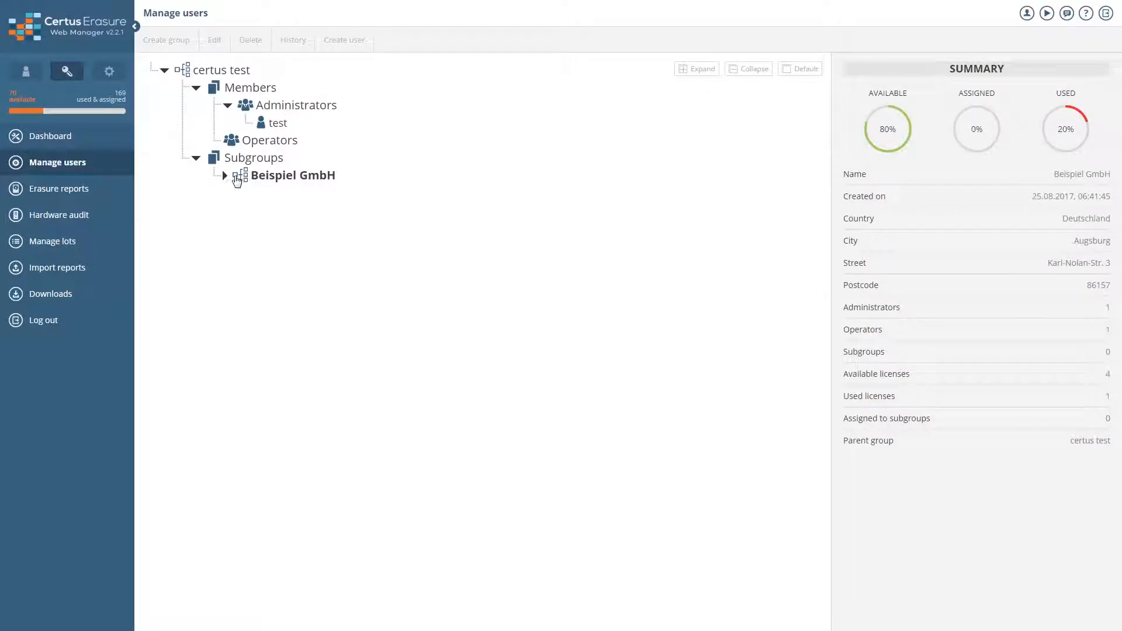
click(224, 175)
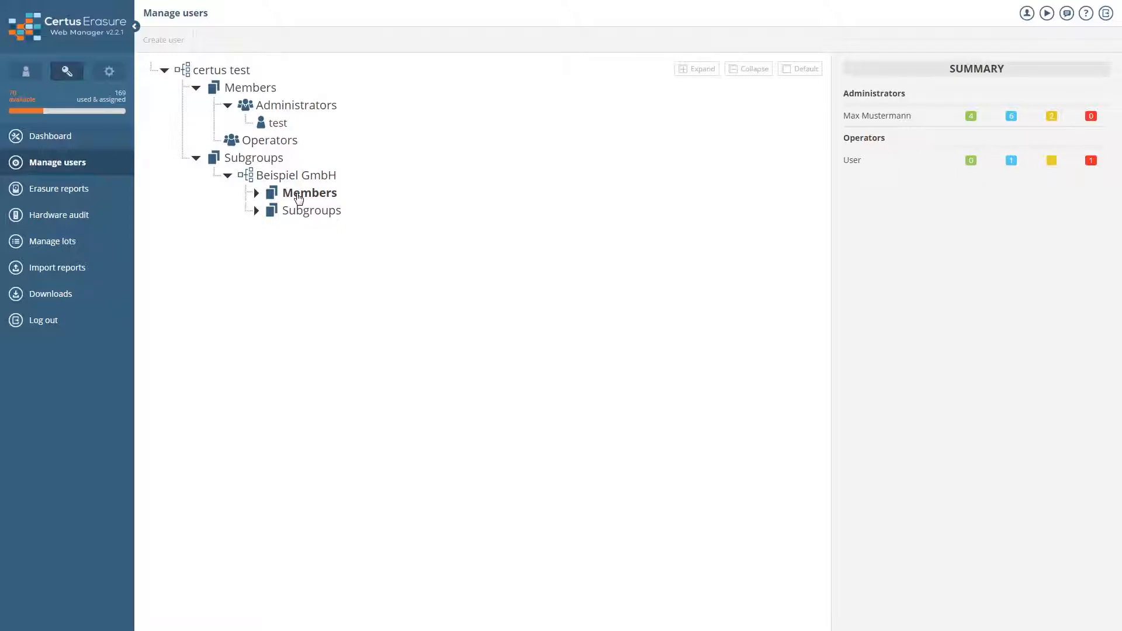
click(313, 209)
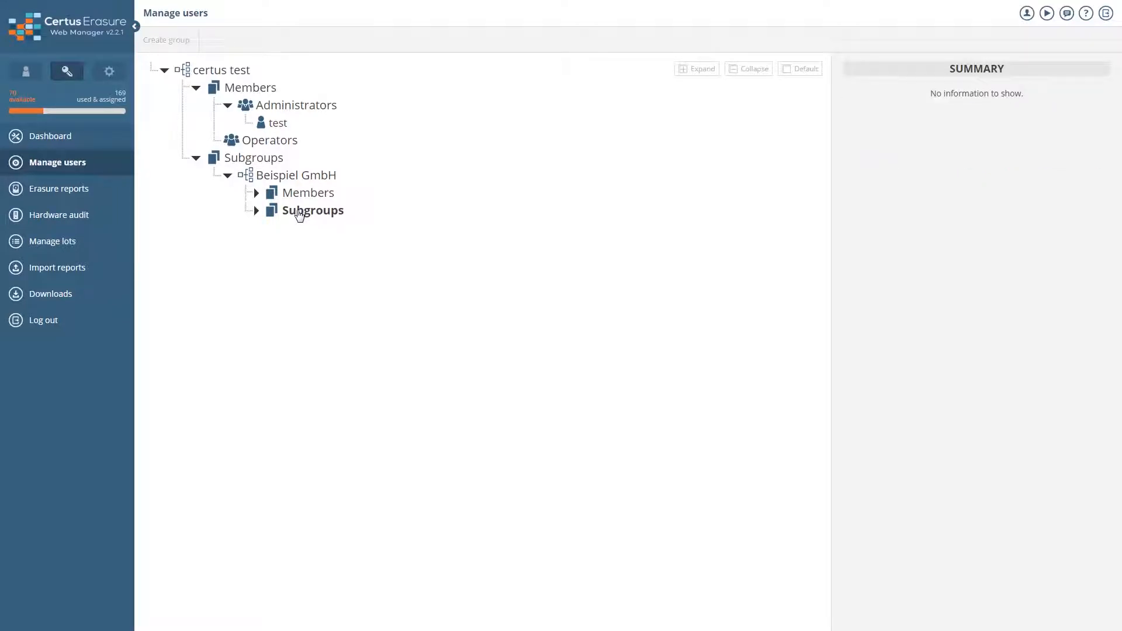
mouse_move(261, 129)
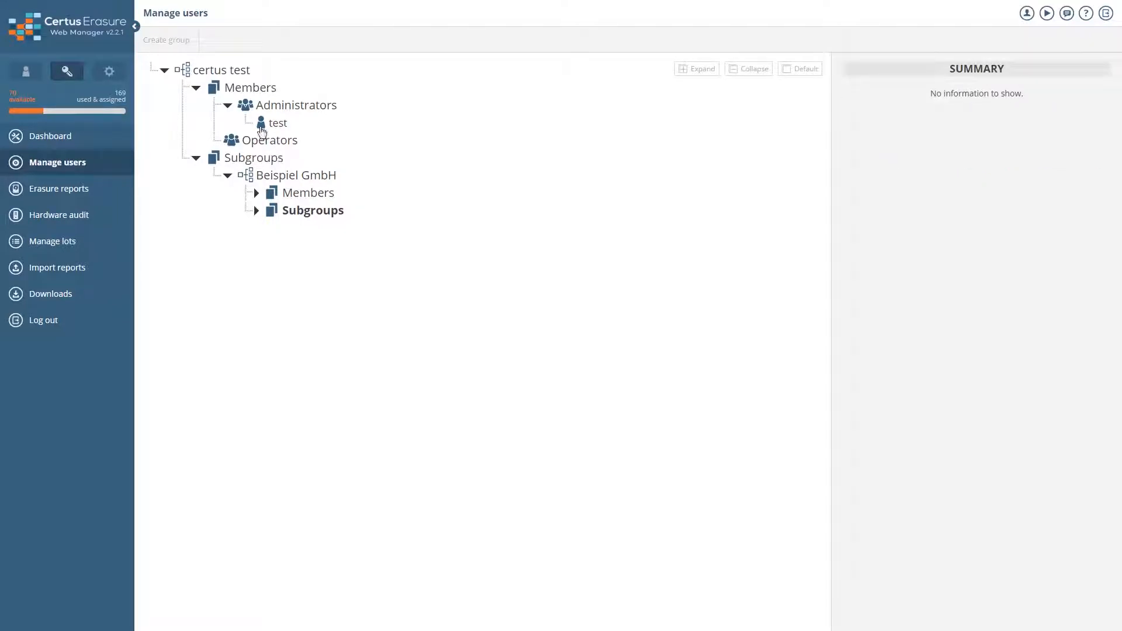
click(252, 87)
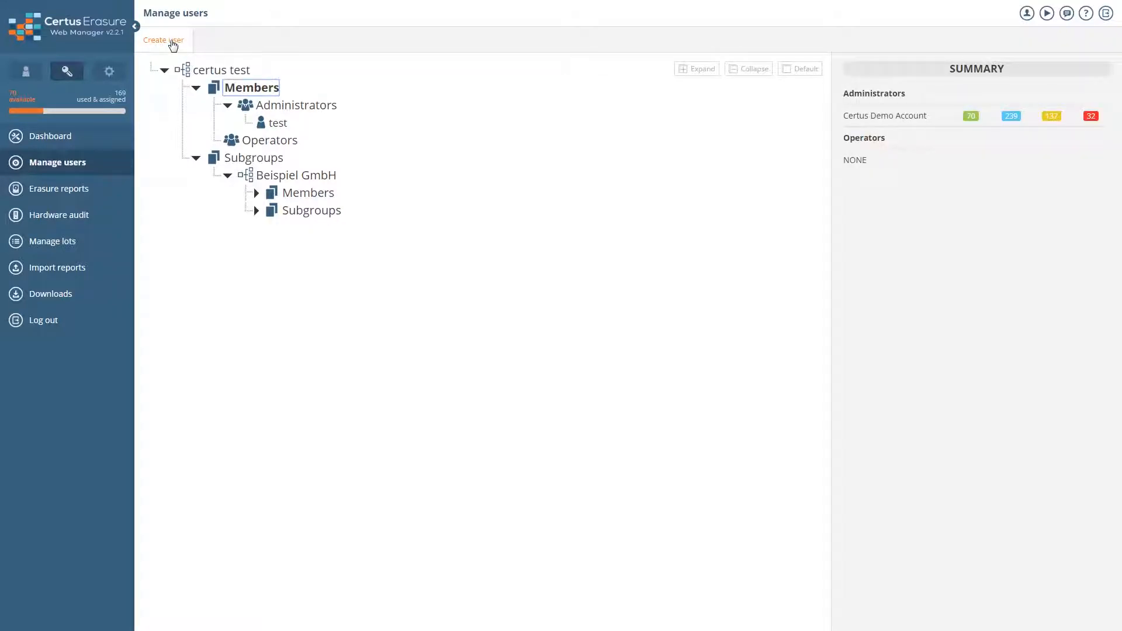
Step: Start a new user with contact testtwo, address Maxstr. 1, telephone 1234567 and an email
click(163, 41)
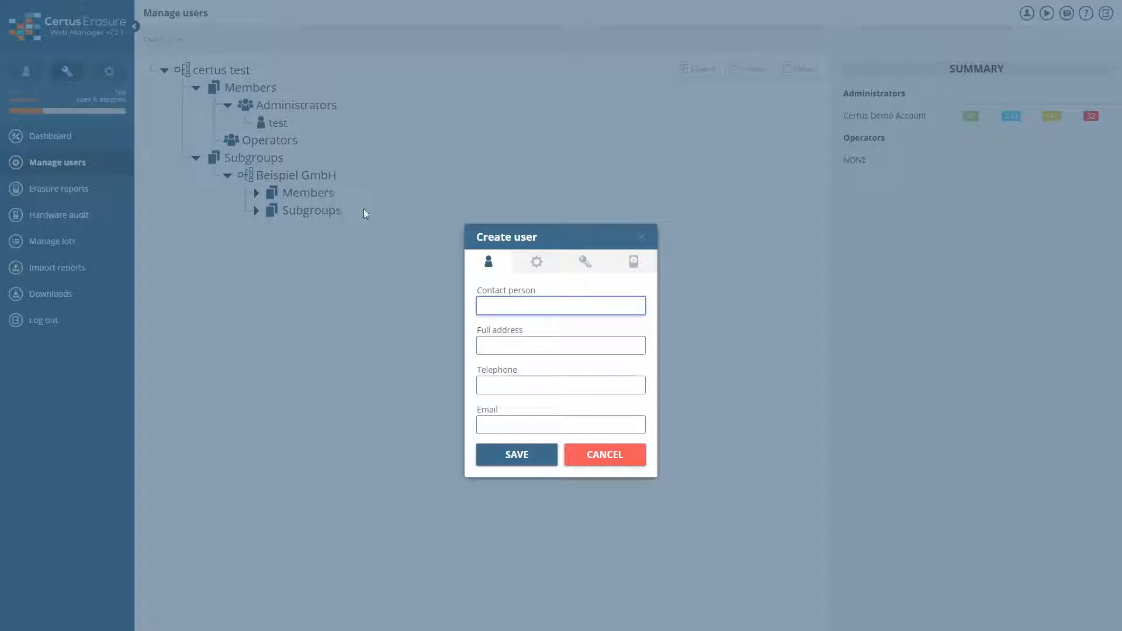
click(560, 306)
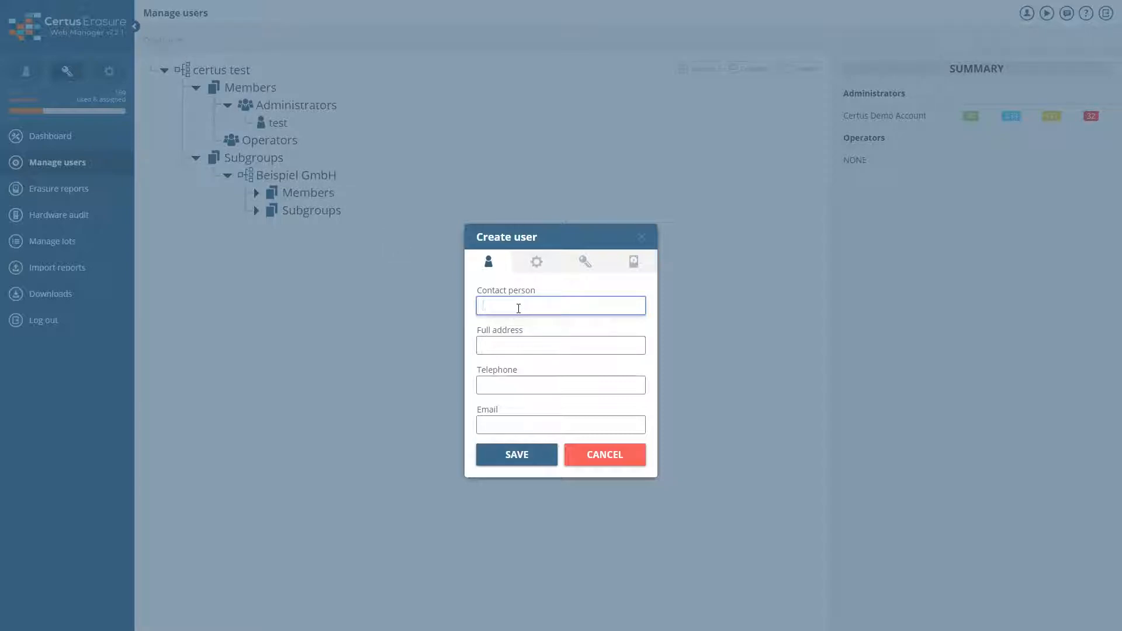
text(testtwo)
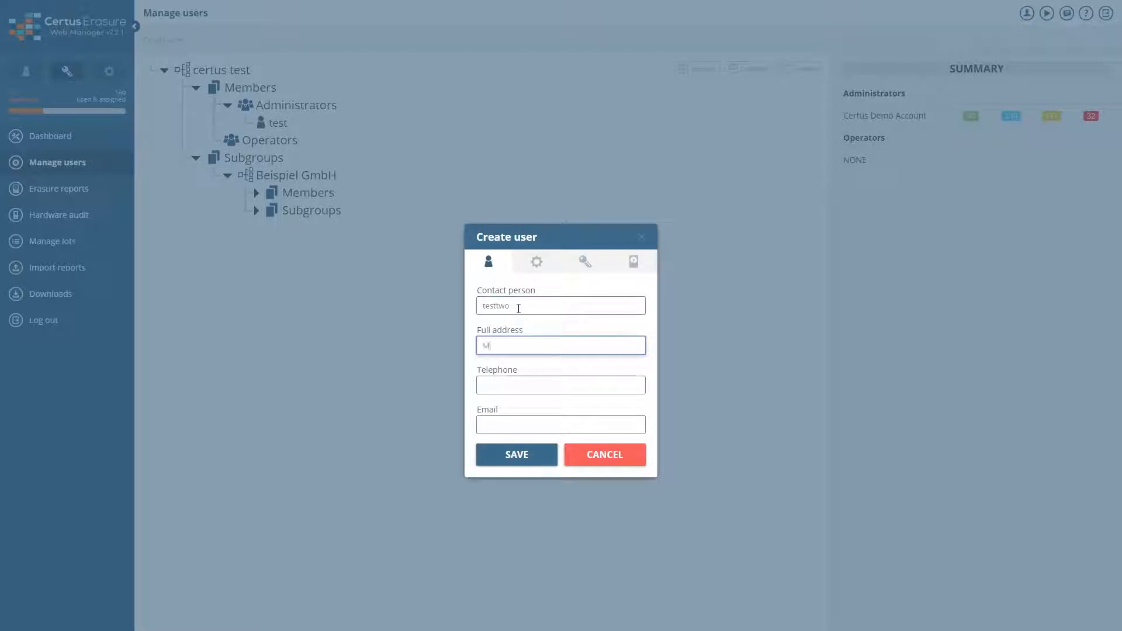
text(Maxstr.)
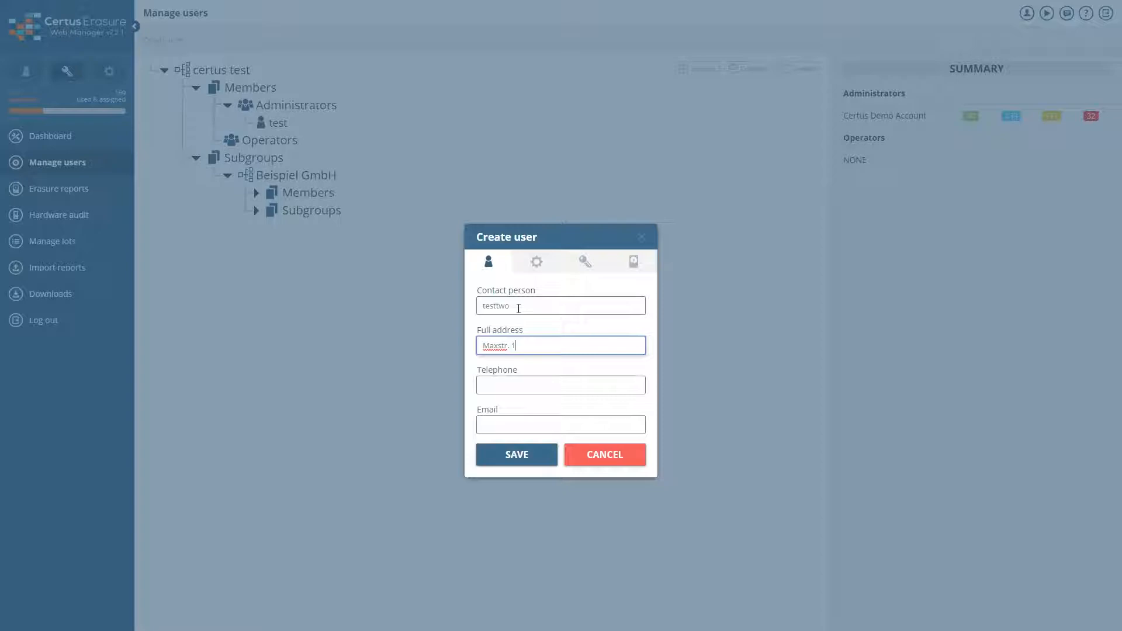
text(1234567)
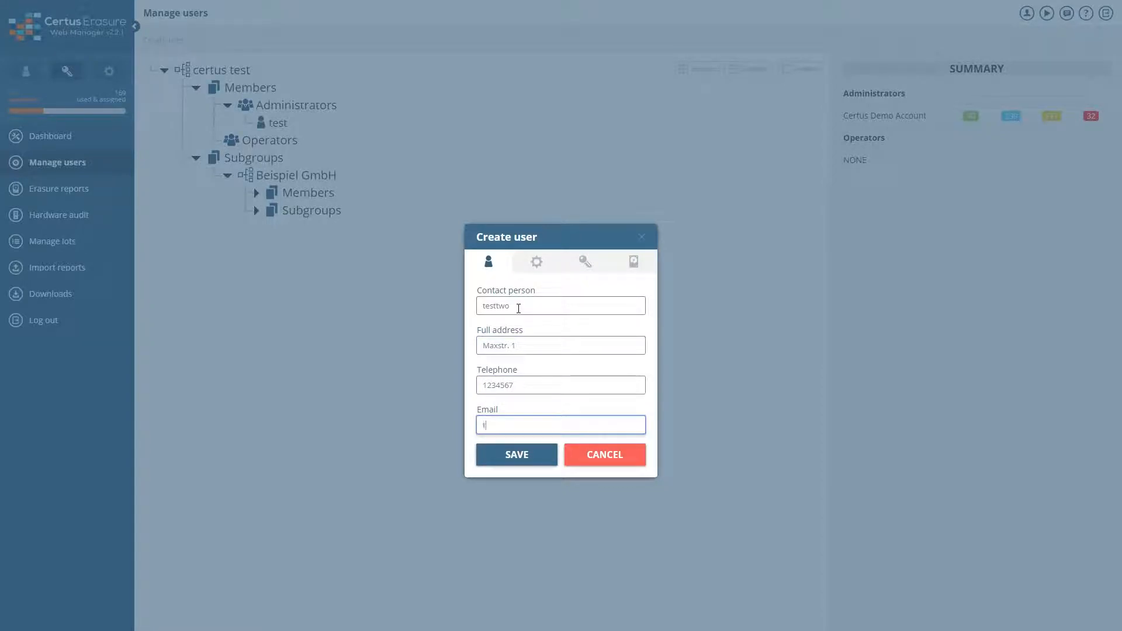
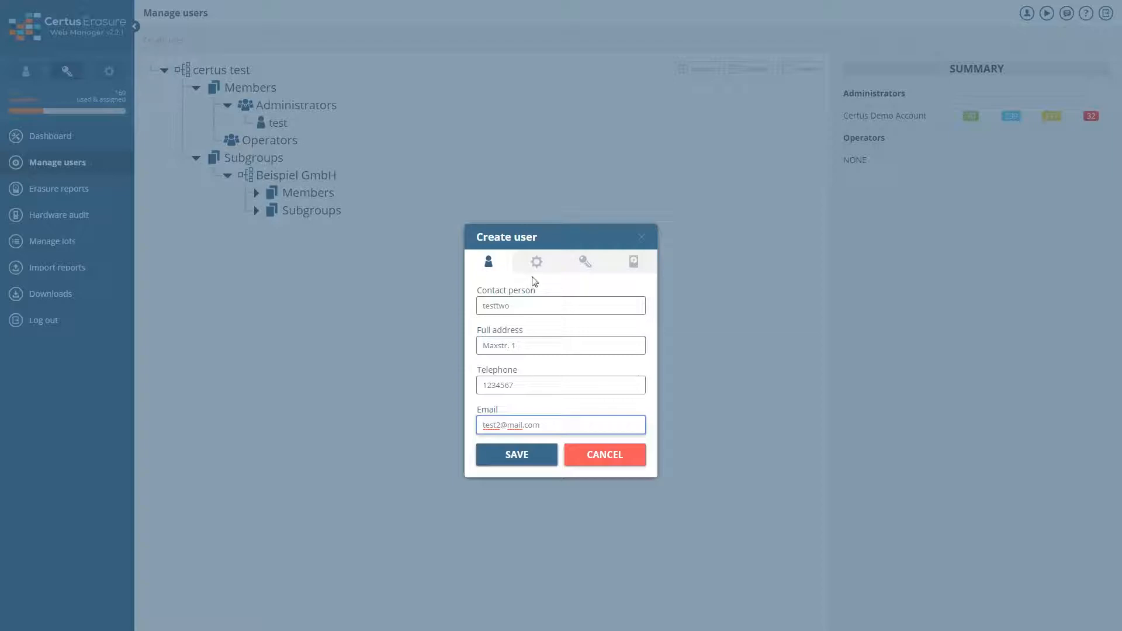
Step: Set the new user's username to test2 with the operator role
click(535, 260)
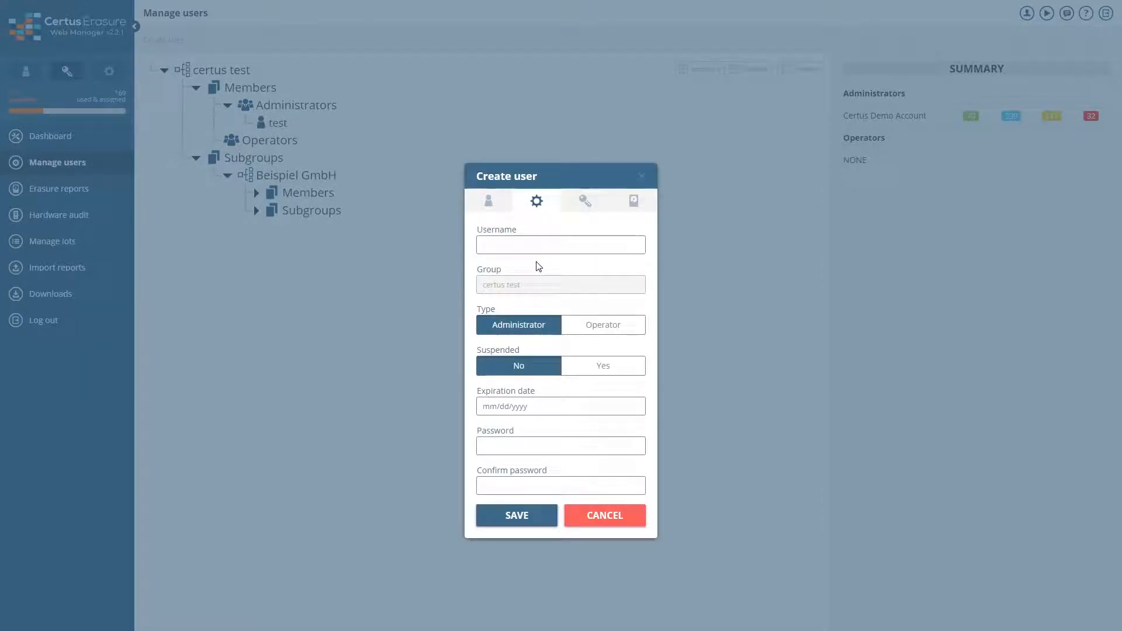
click(561, 245)
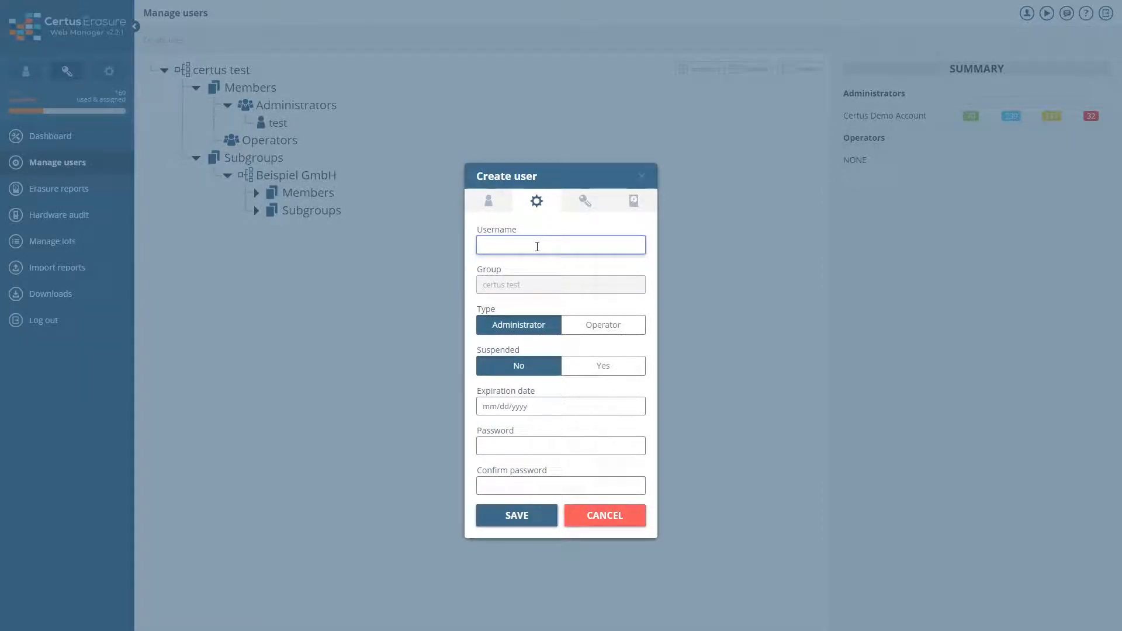
text(test2)
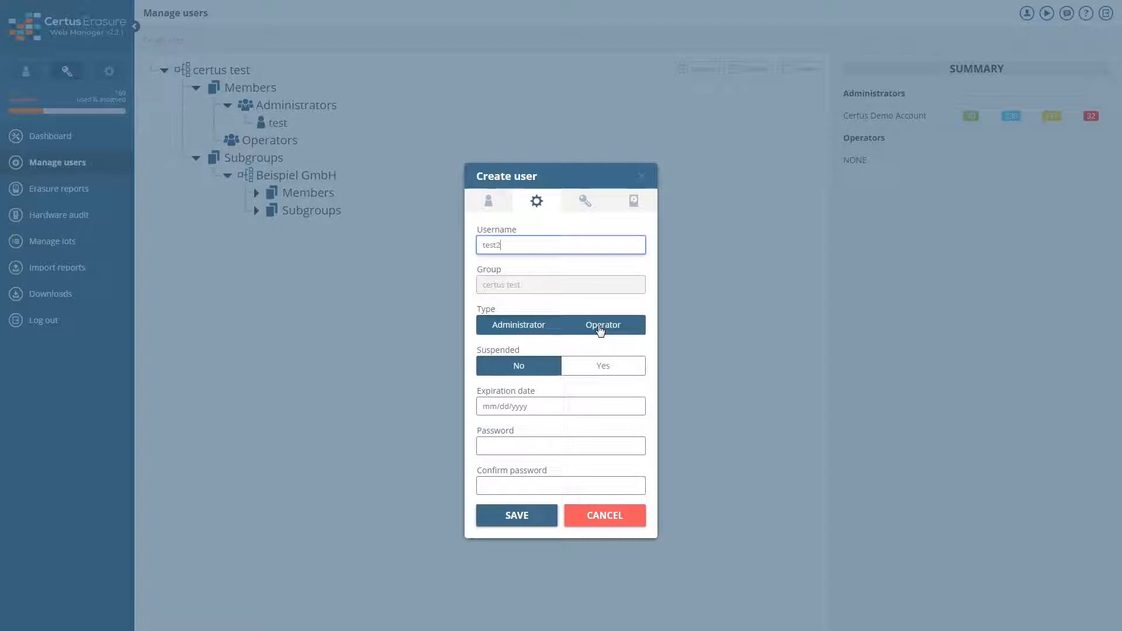
click(602, 325)
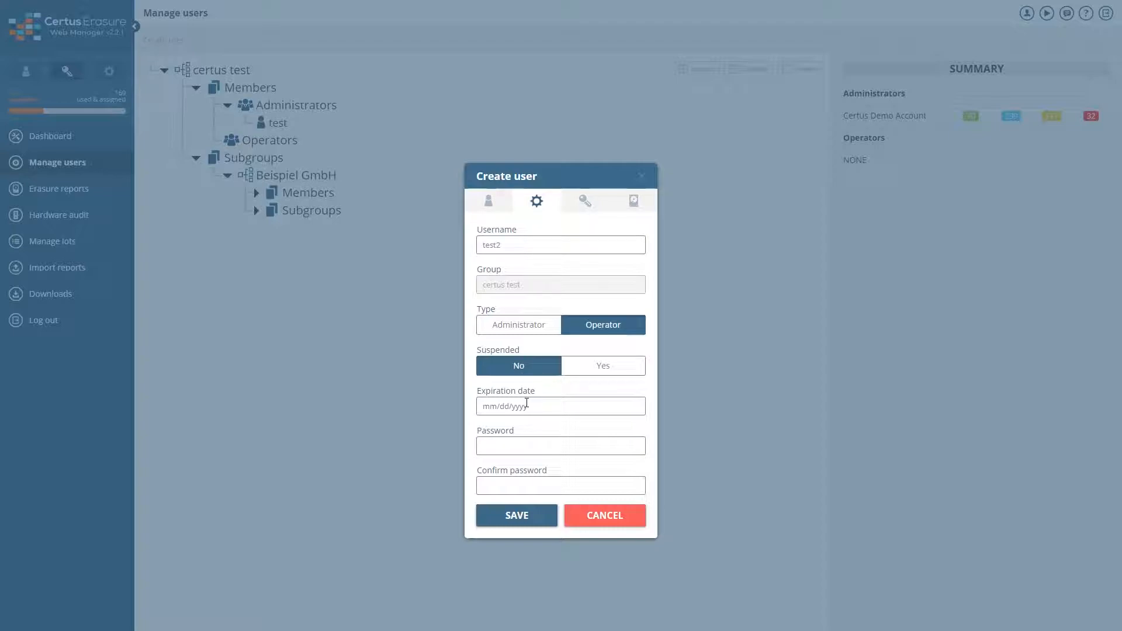
Step: Set the account to expire 27 September 2017 and enter and confirm the password
click(560, 406)
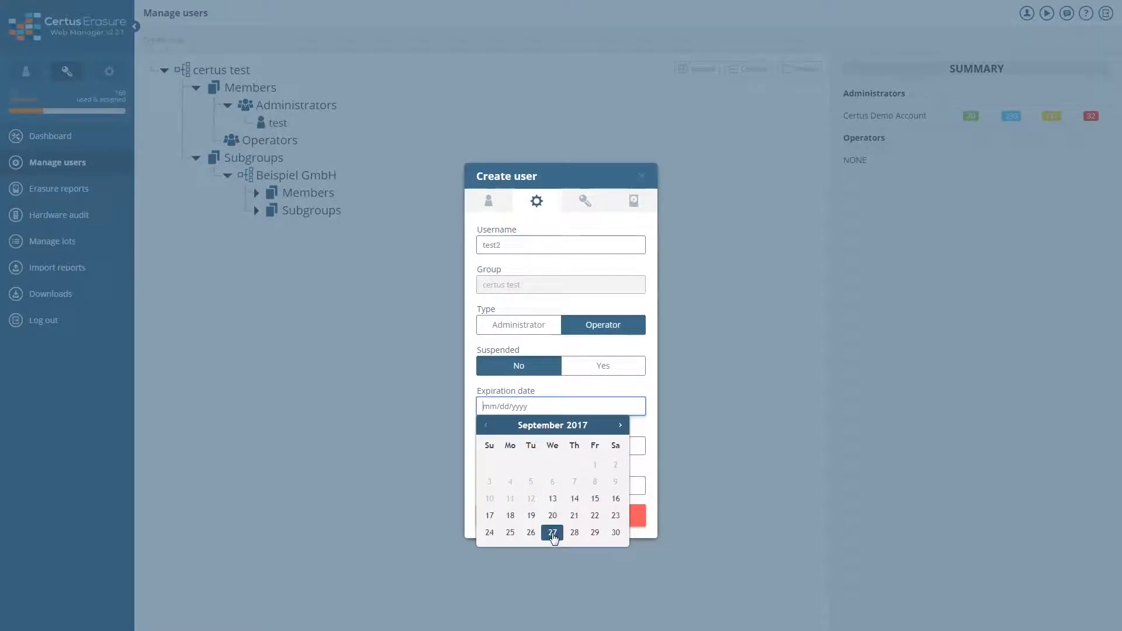
click(551, 532)
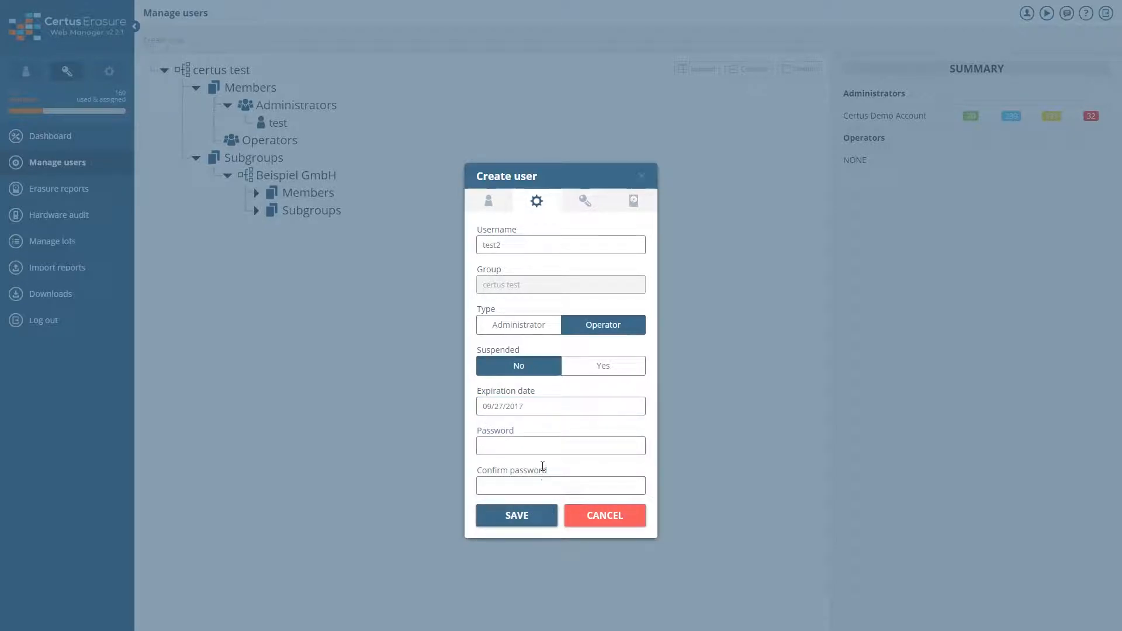
click(560, 446)
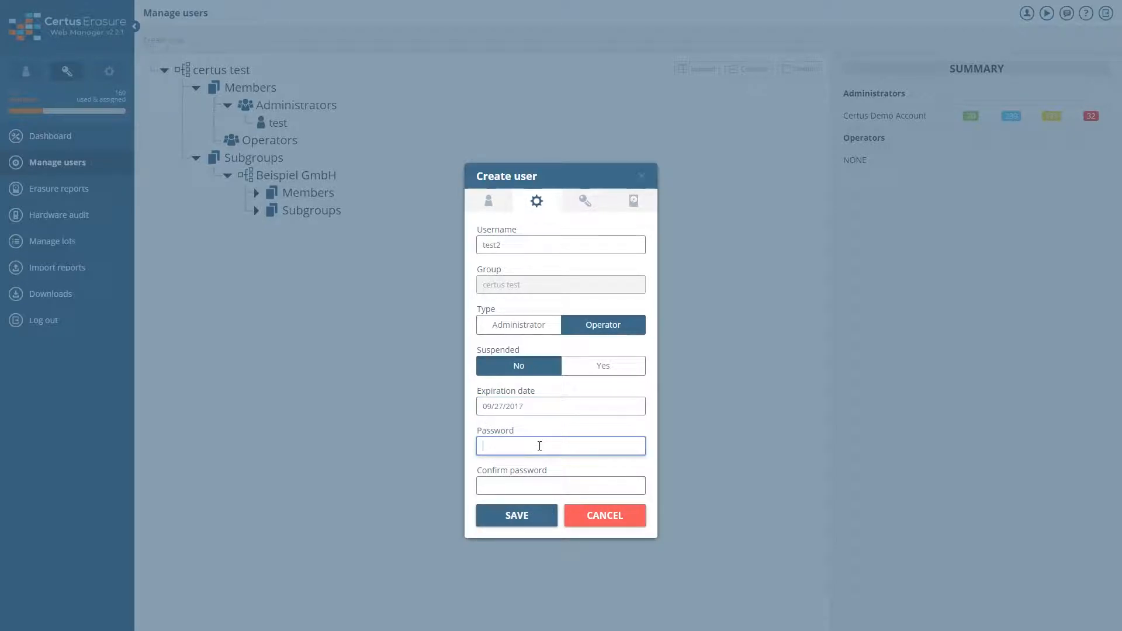
text(password)
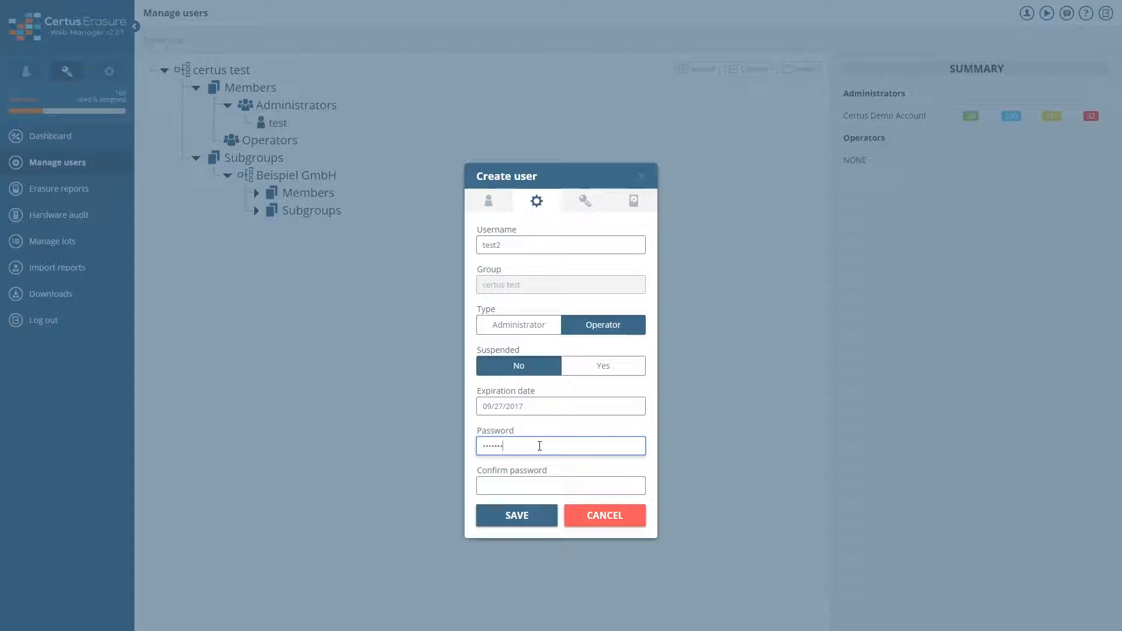
text(••••)
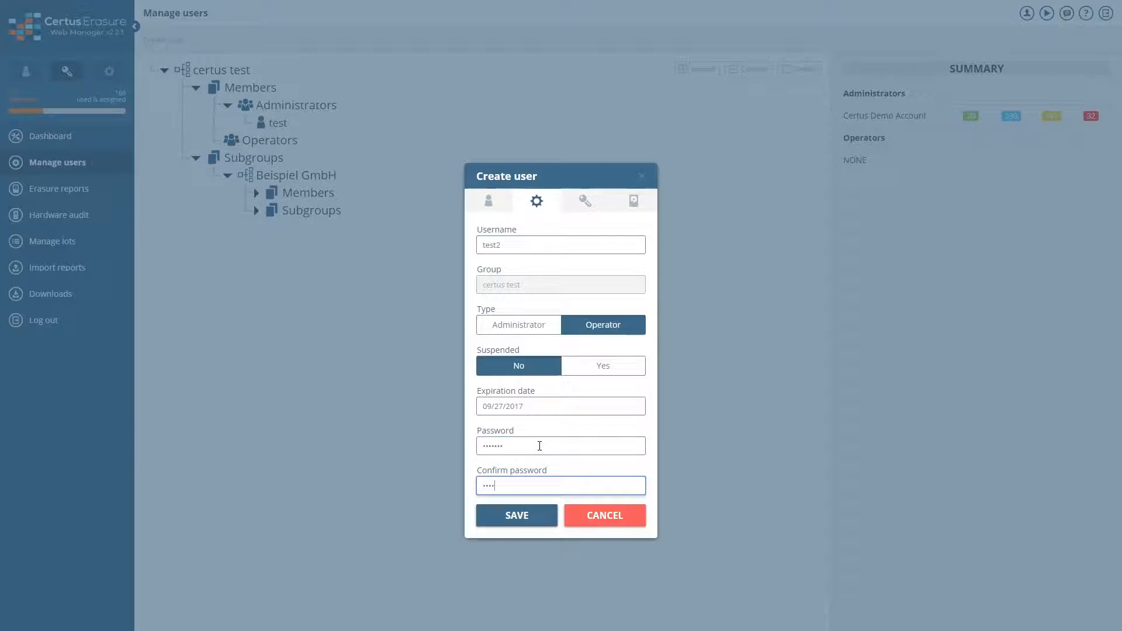
text(•••)
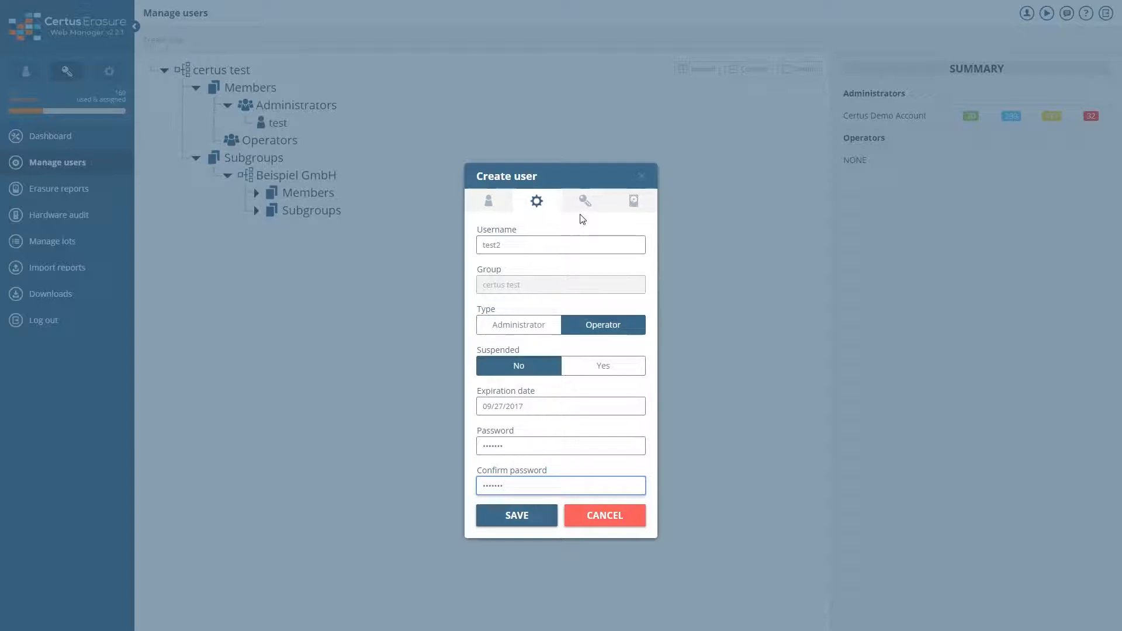
Step: Allot 10 licenses to the new user on the licenses tab
click(584, 200)
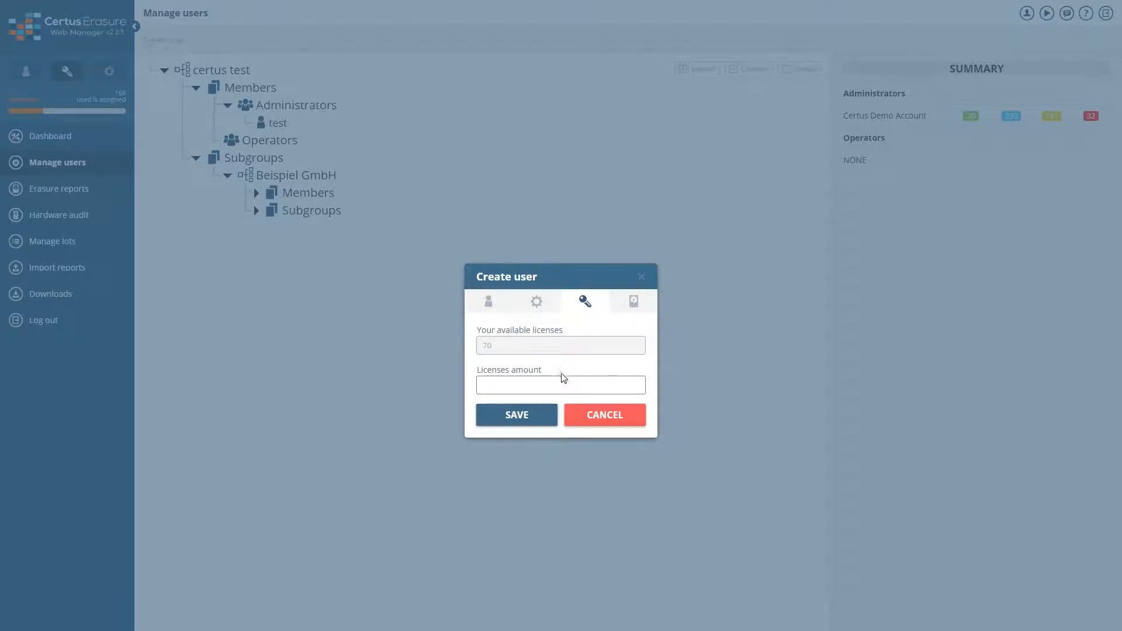
text(10)
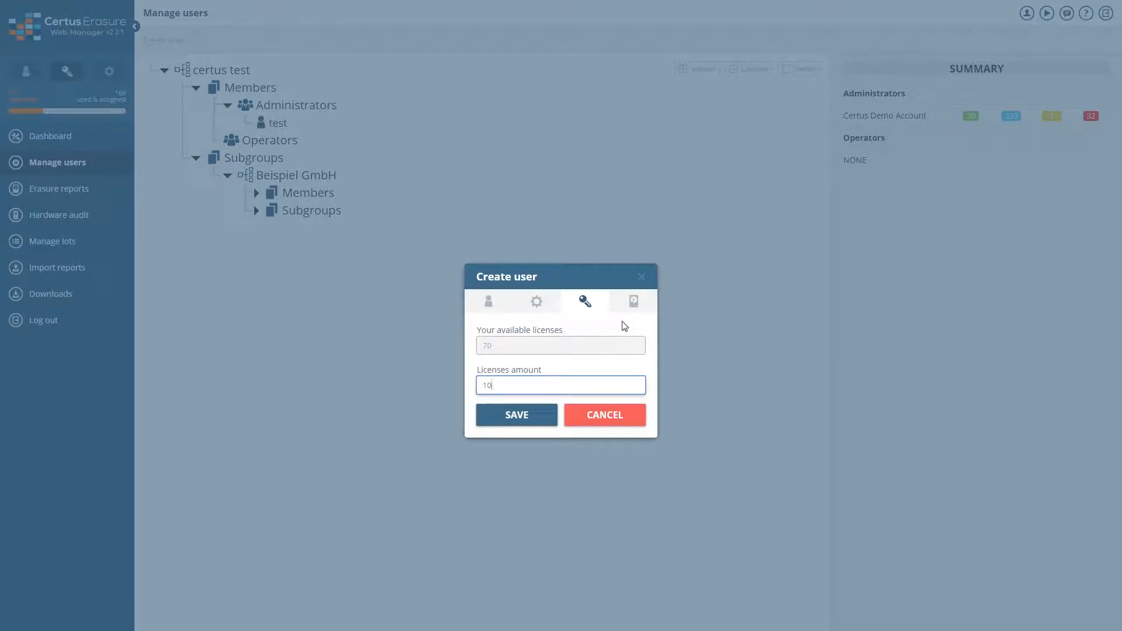
Step: Give test2 the German VSITR pattern with 1% verification, toggle Lock settings, and save
click(632, 301)
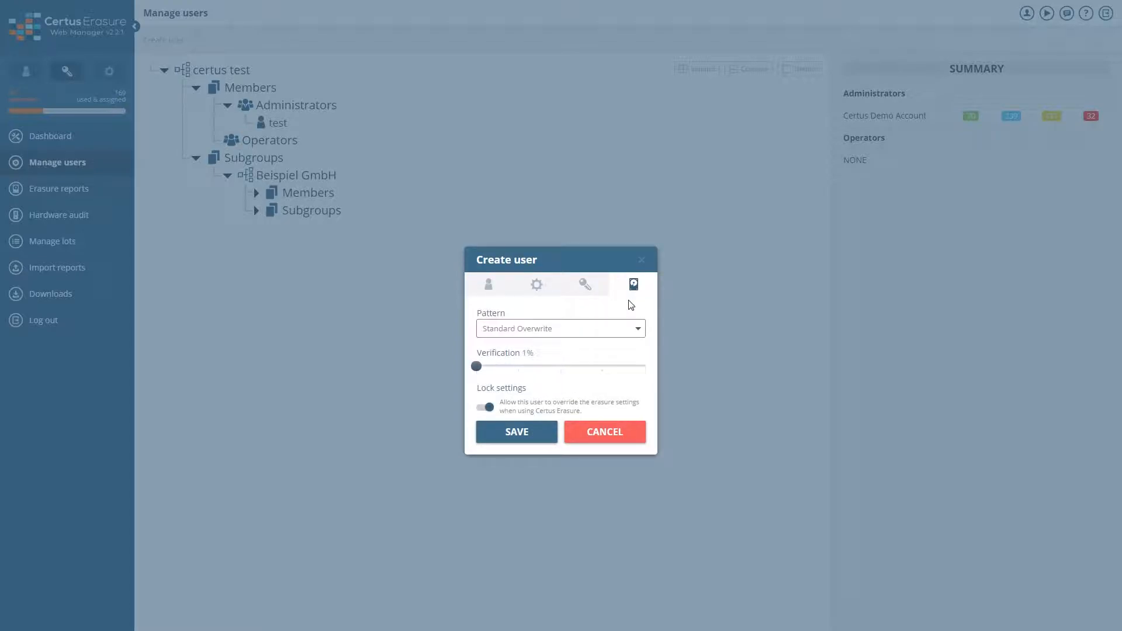
click(561, 329)
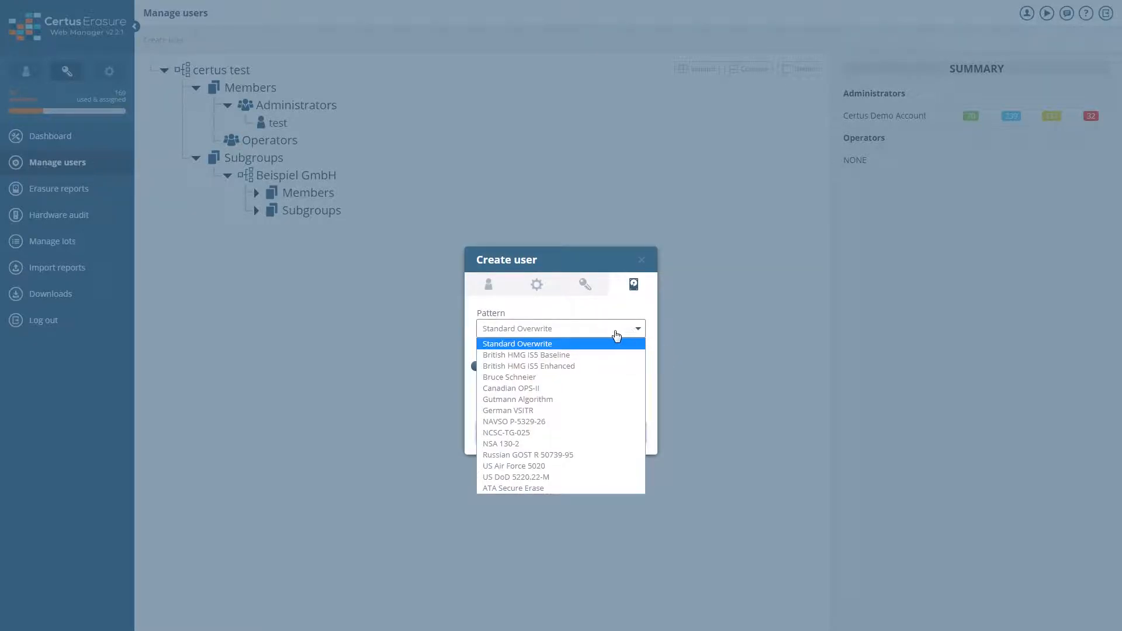
mouse_move(527, 411)
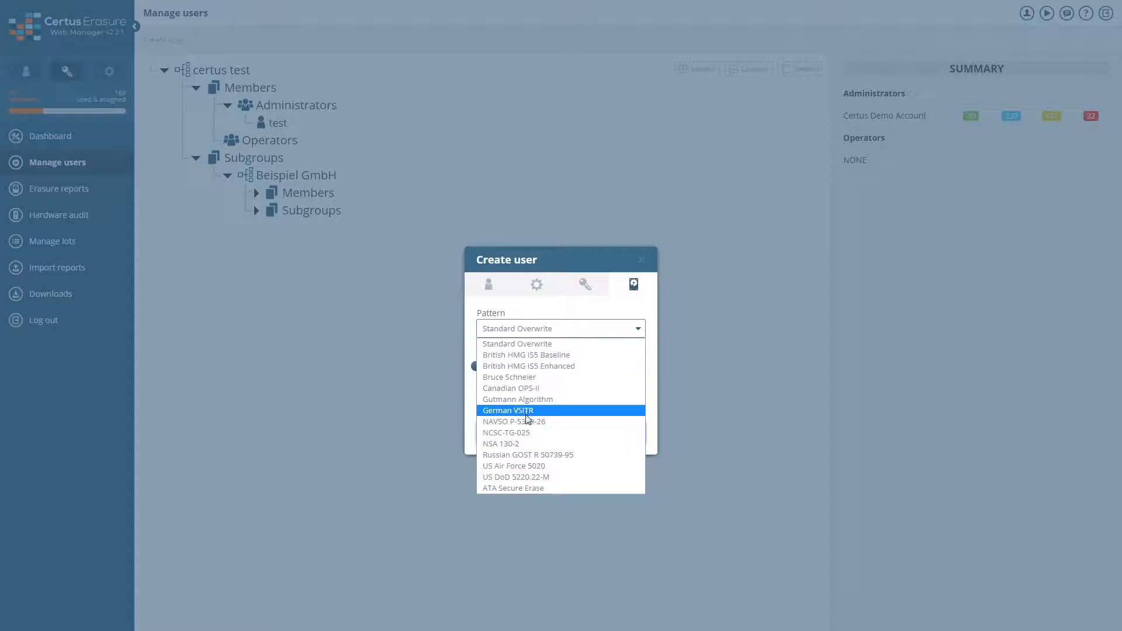
click(508, 411)
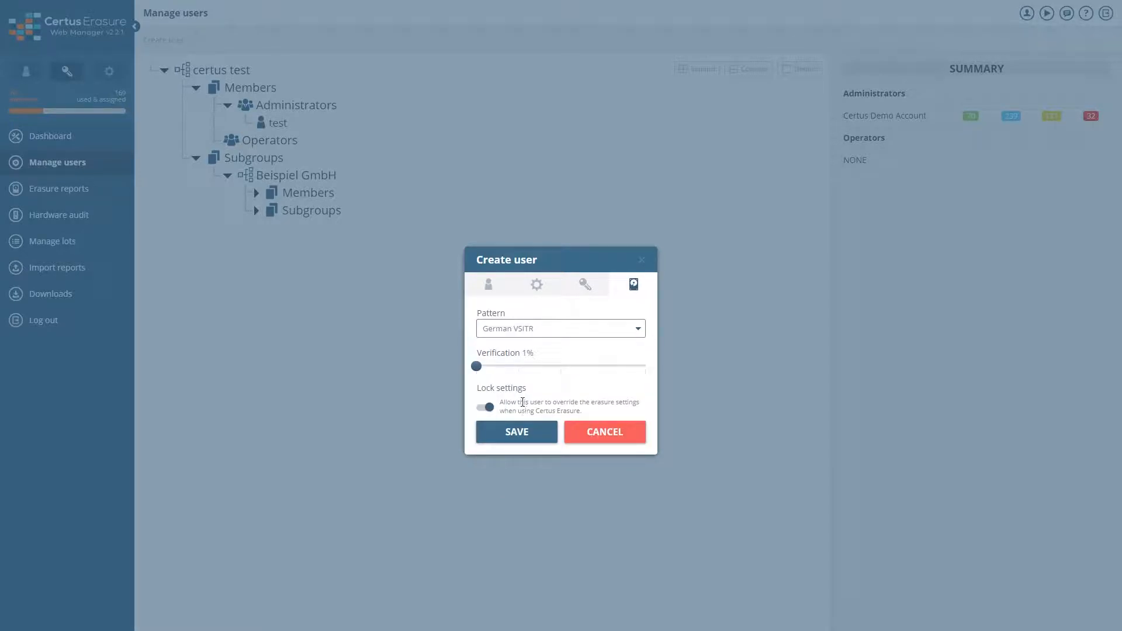
drag(476, 366, 483, 366)
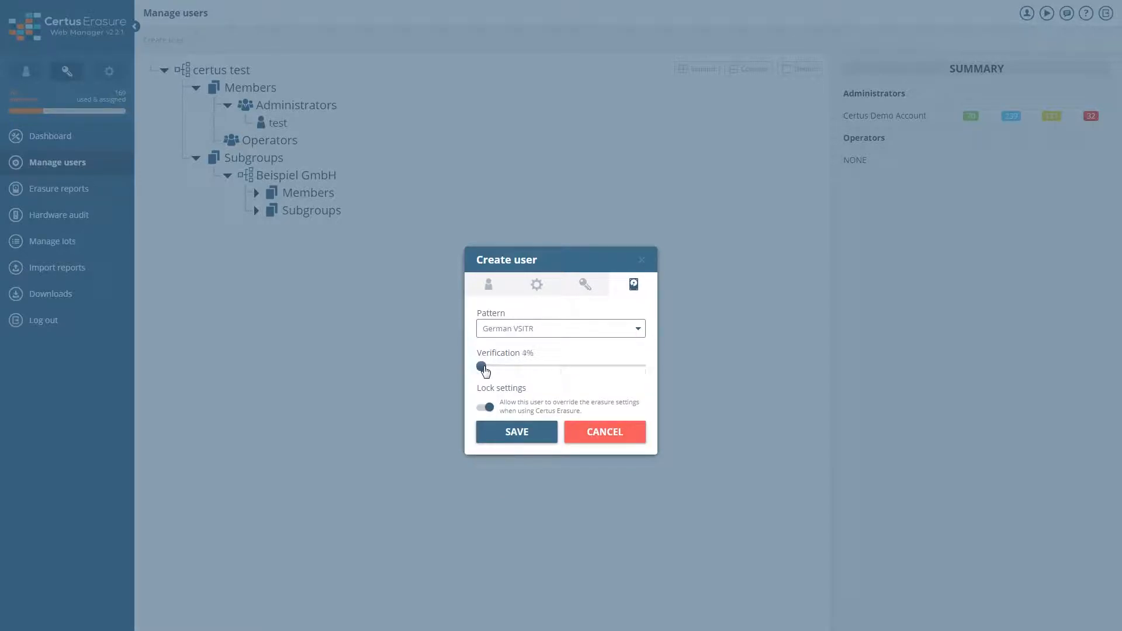
drag(481, 367, 499, 367)
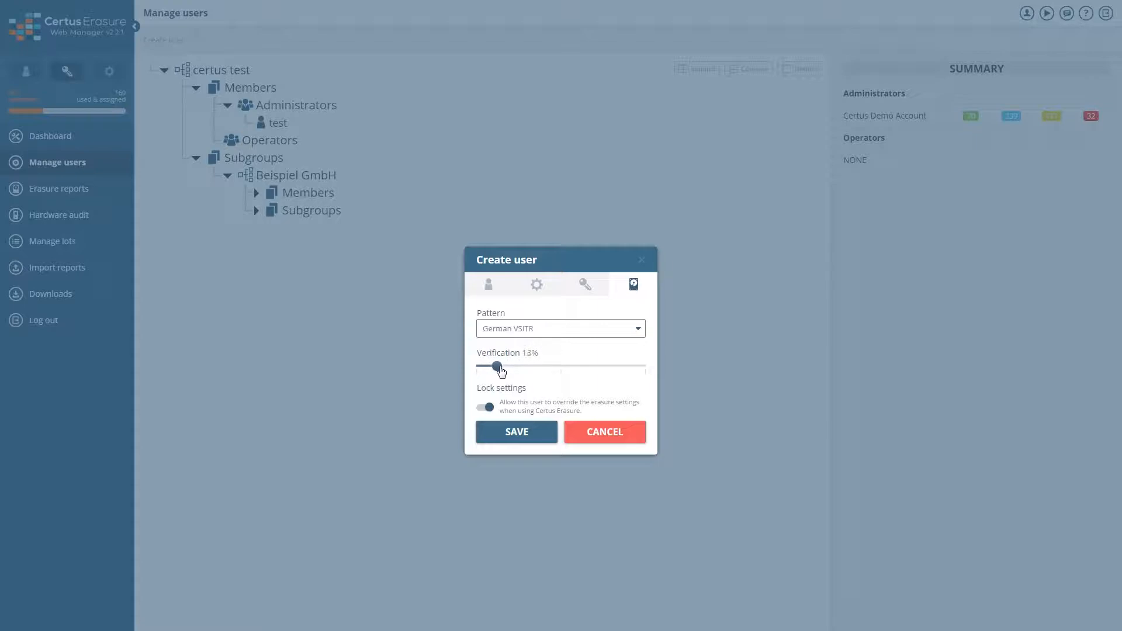
drag(498, 366, 477, 366)
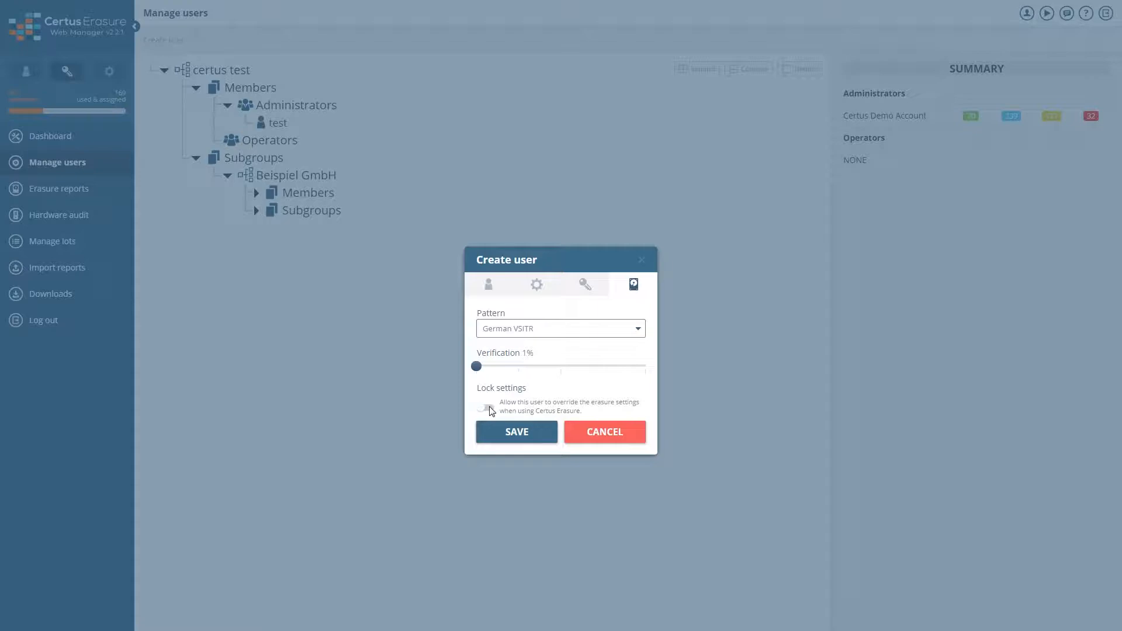
click(483, 408)
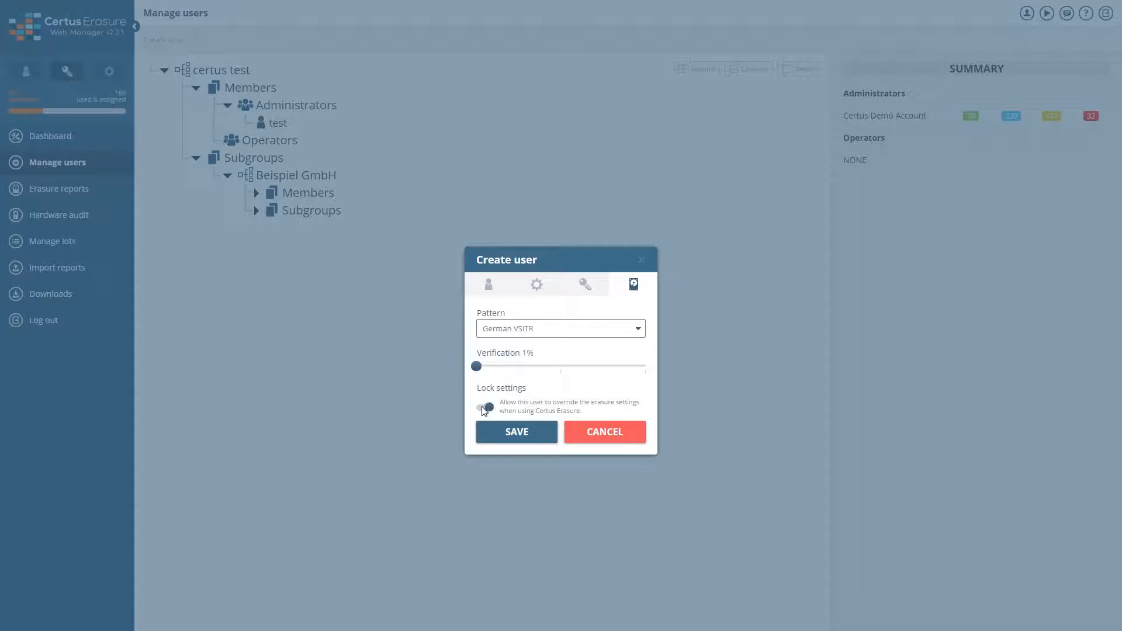
click(516, 431)
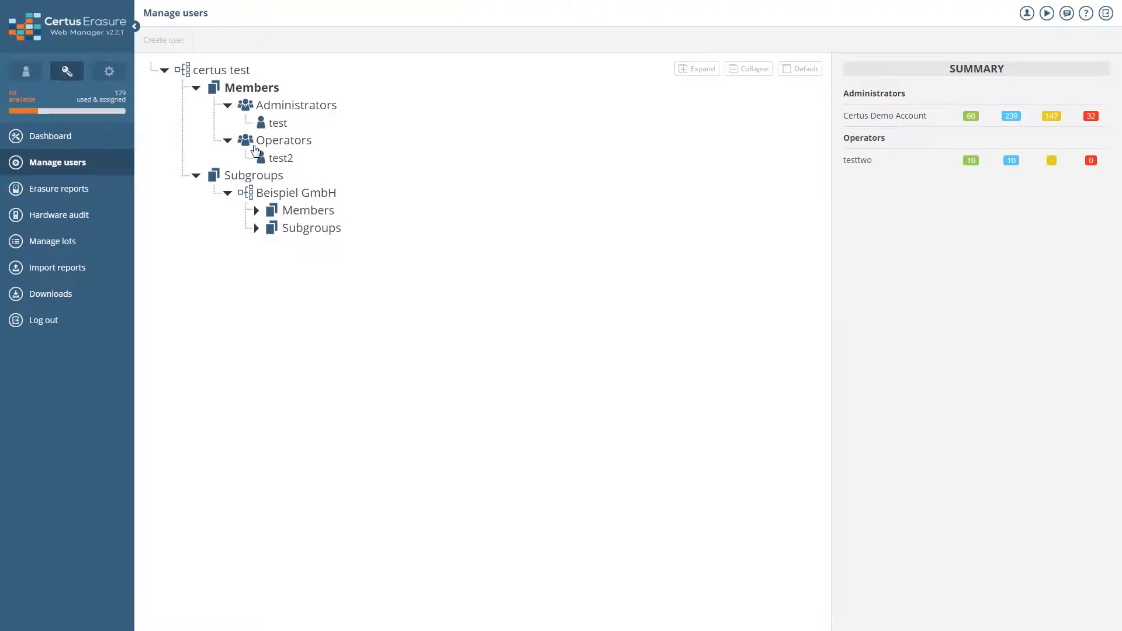
Step: Review test2's details and its Edit user account and erasure tabs, then open Assign licenses
click(281, 159)
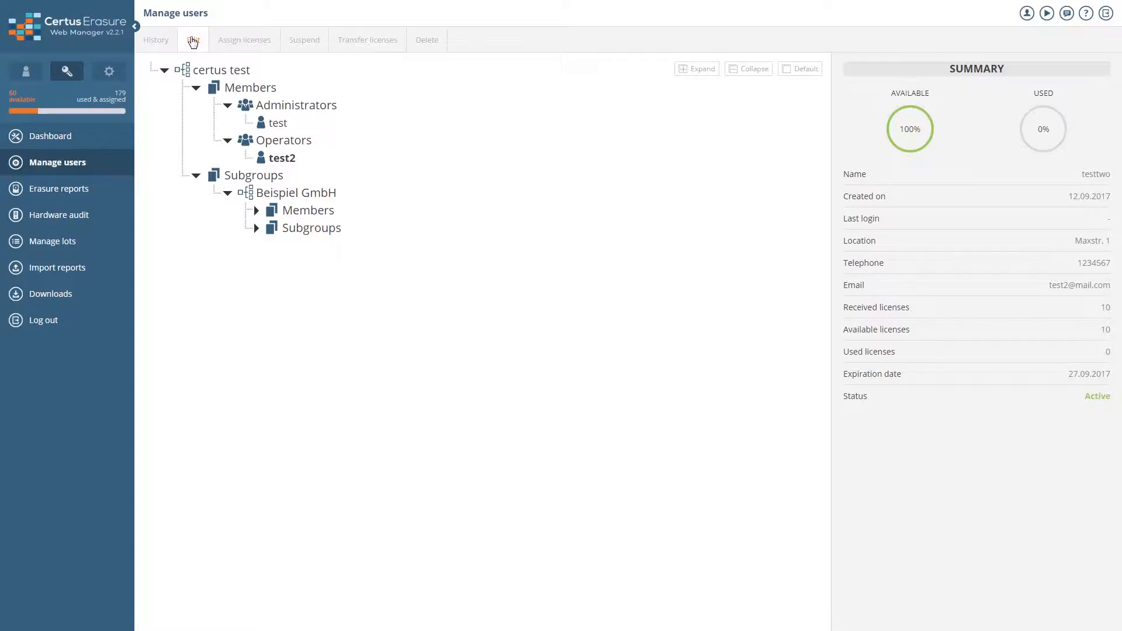
click(191, 39)
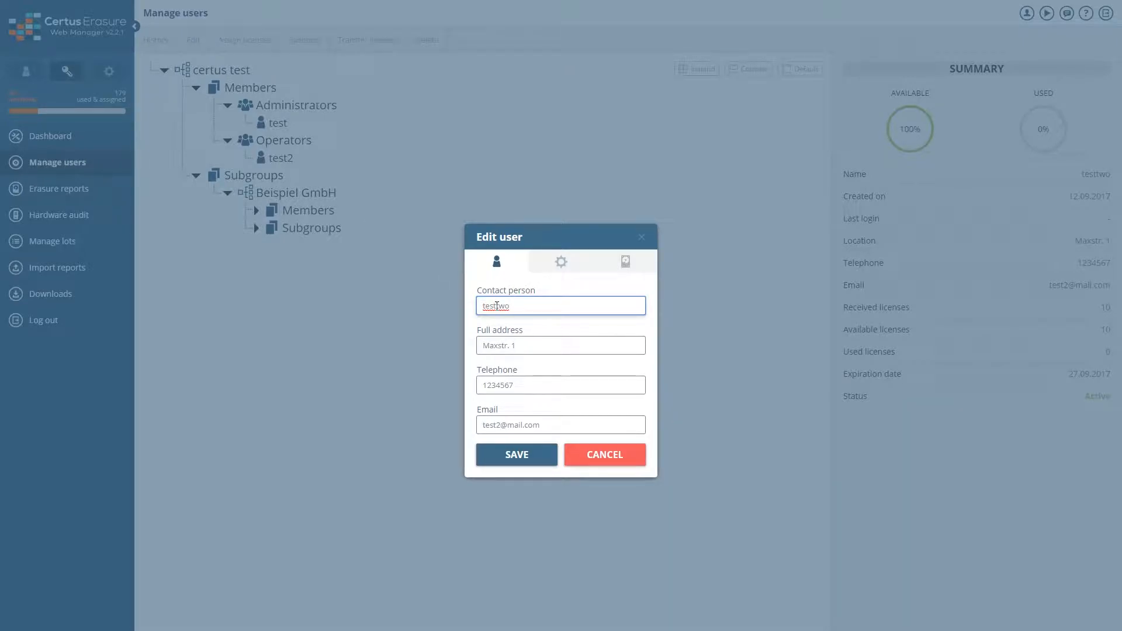
click(561, 345)
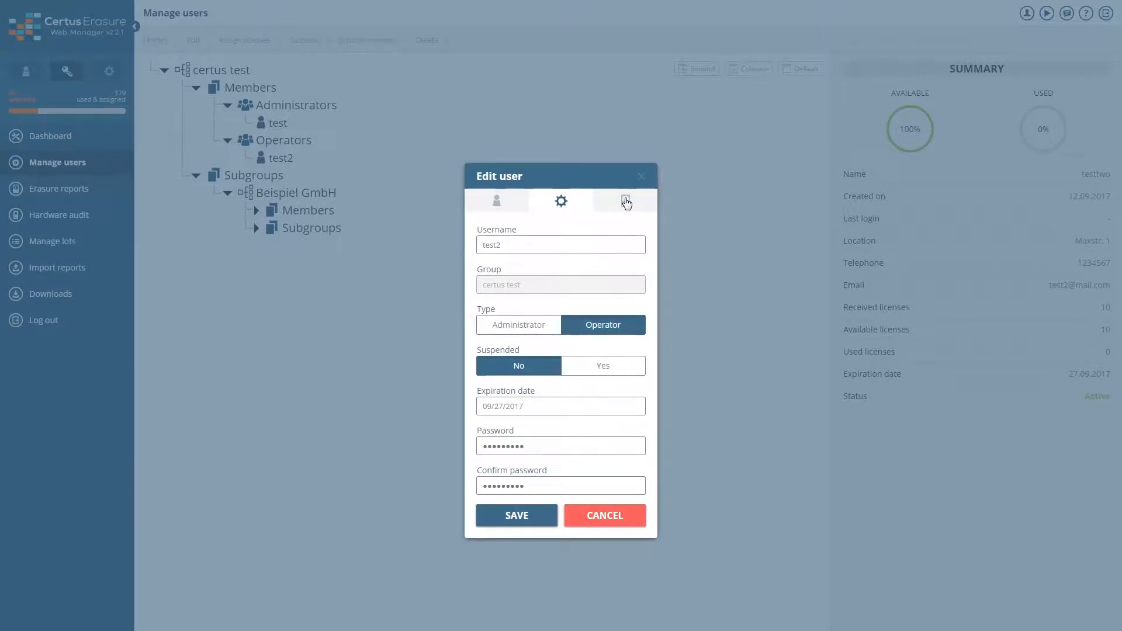
click(625, 201)
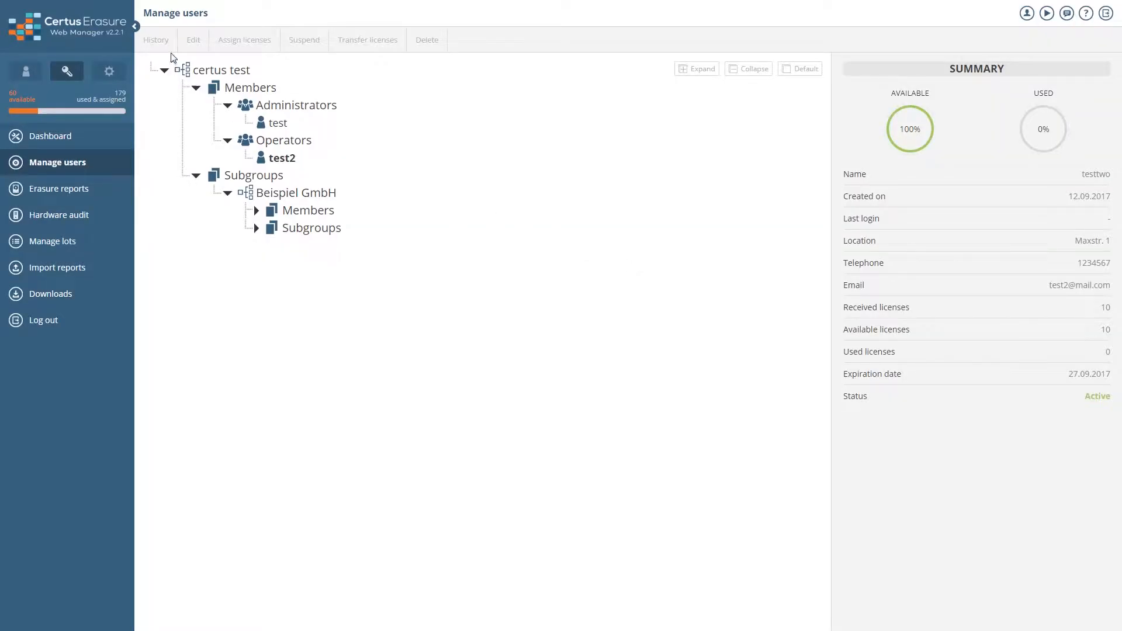
click(245, 39)
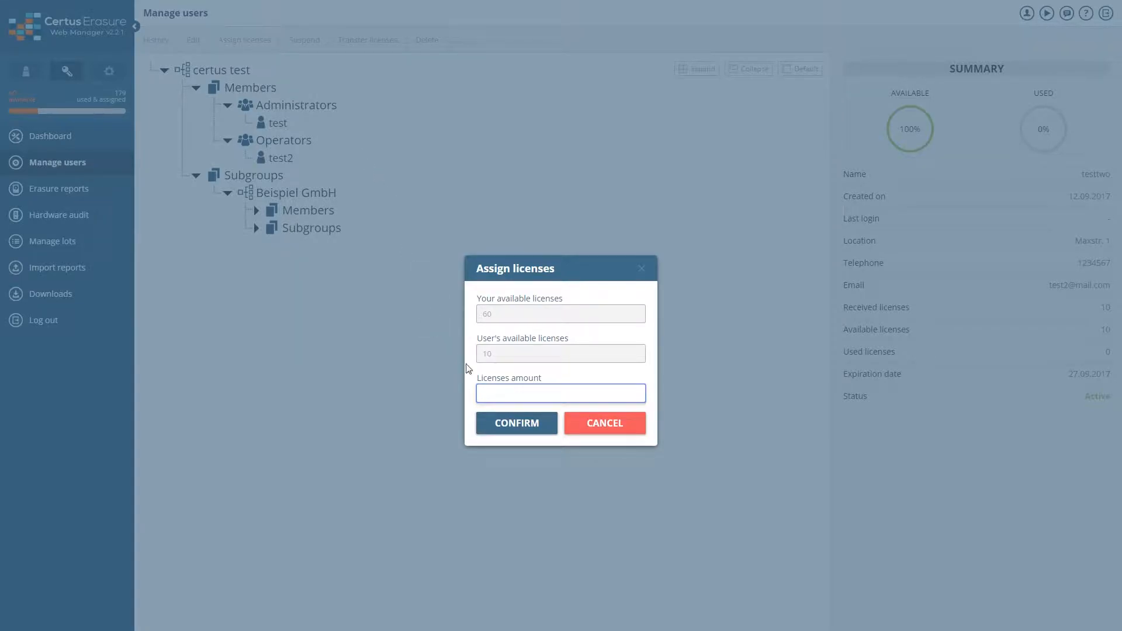
mouse_move(511, 389)
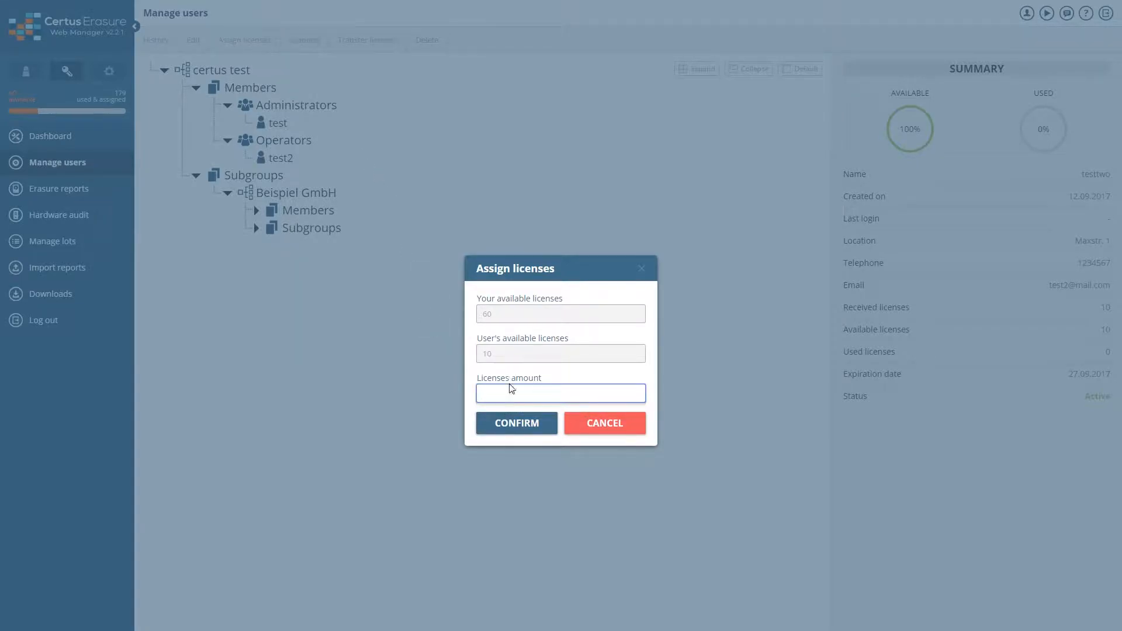
Step: Enter 10 as the license amount, then close the assign-licenses form without assigning
text(10)
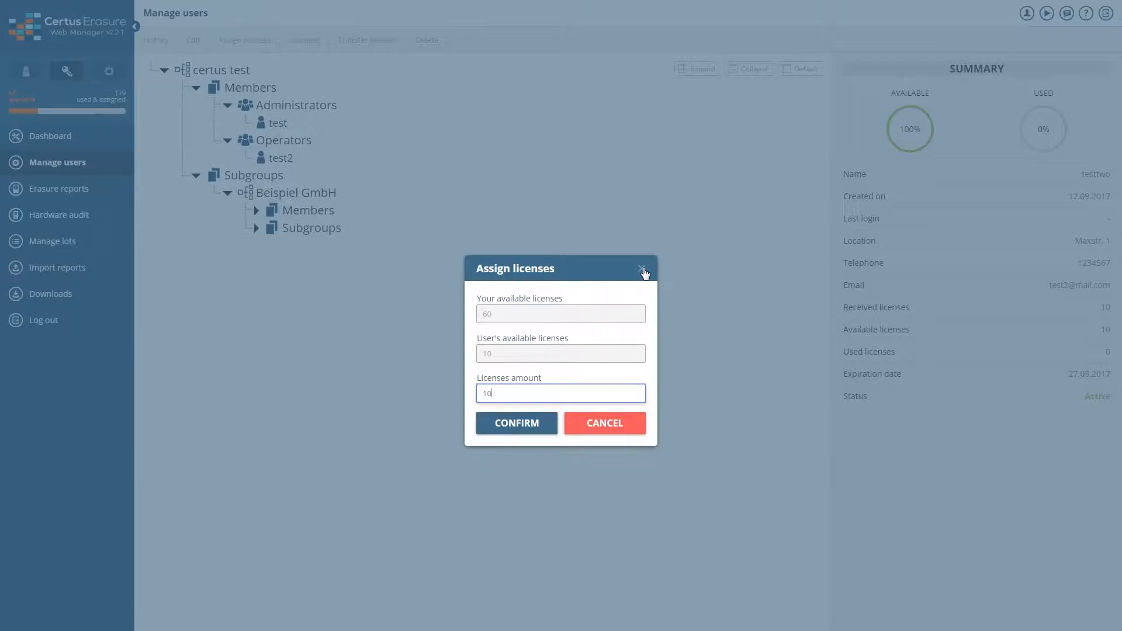
click(603, 423)
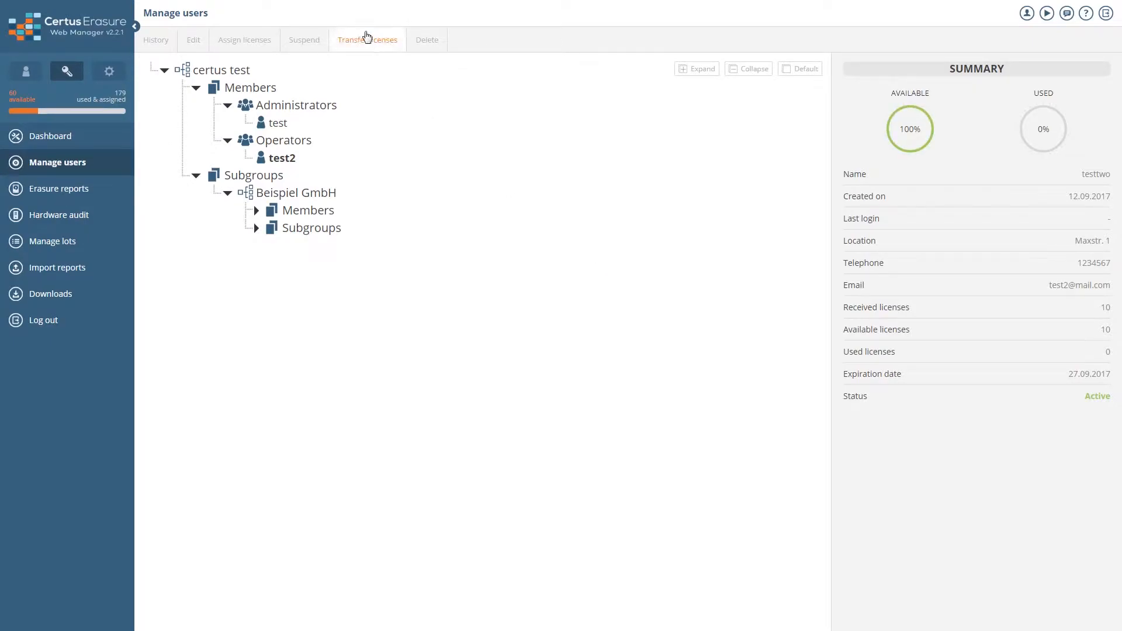
Step: Transfer 5 of test2's licenses to test (You)
click(367, 39)
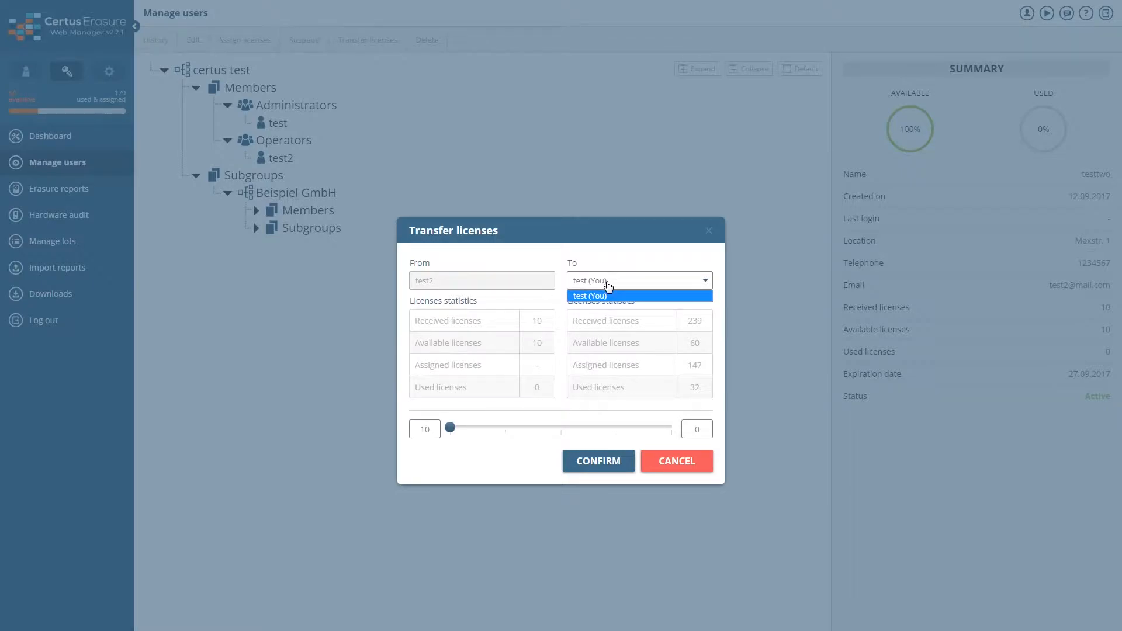
click(638, 296)
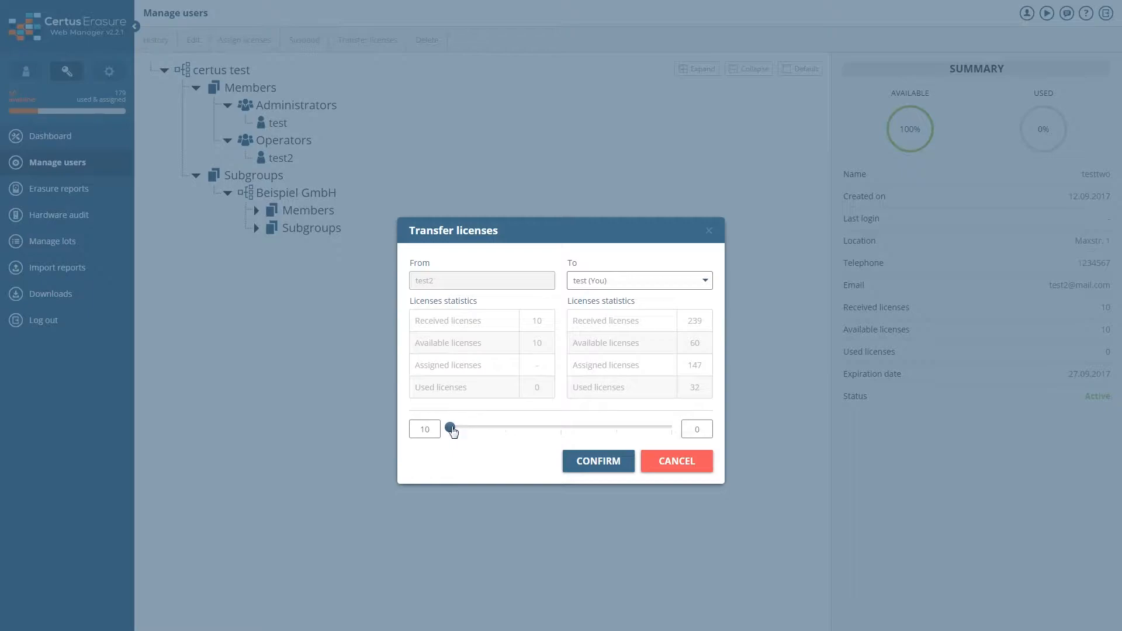
drag(452, 429, 560, 428)
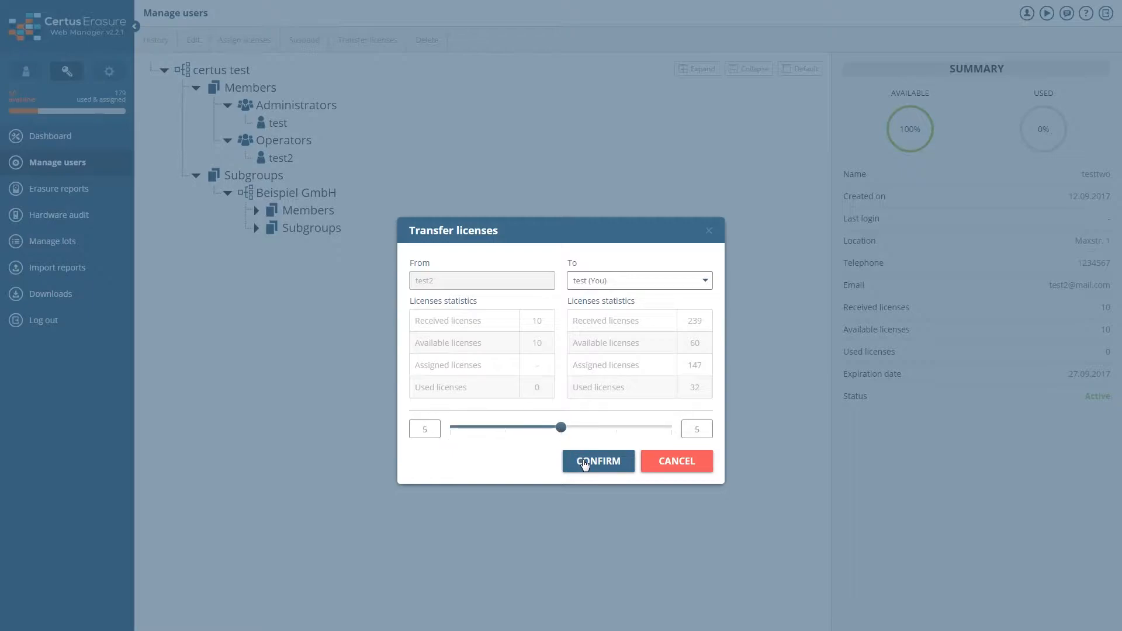
click(597, 461)
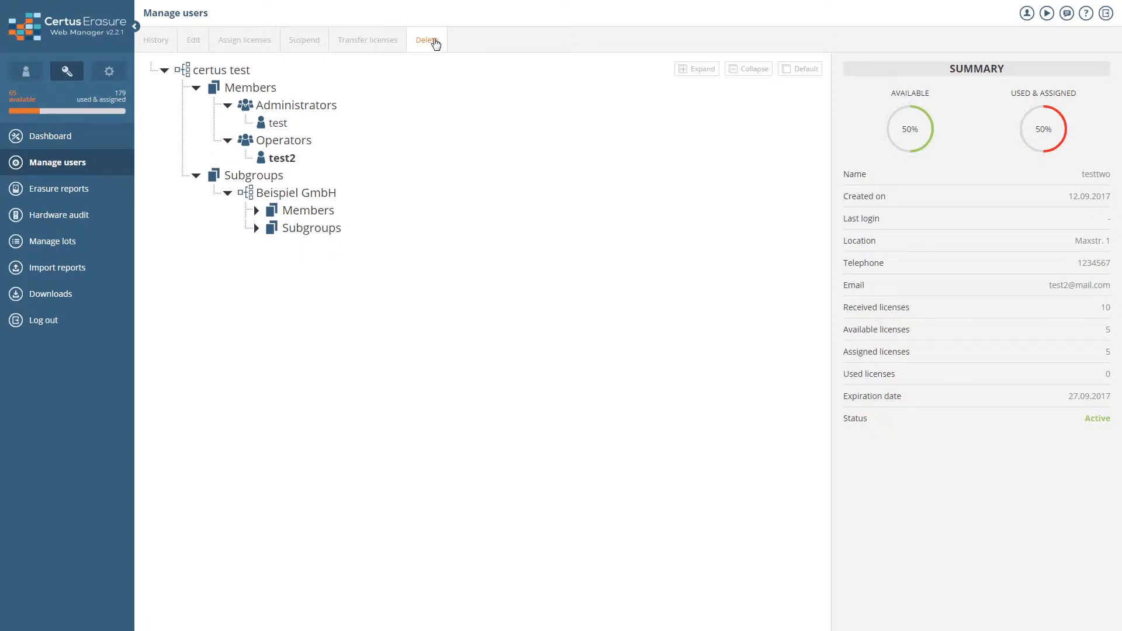
Step: Cancel deleting test2 and transfer its remaining 5 licenses to test
click(426, 40)
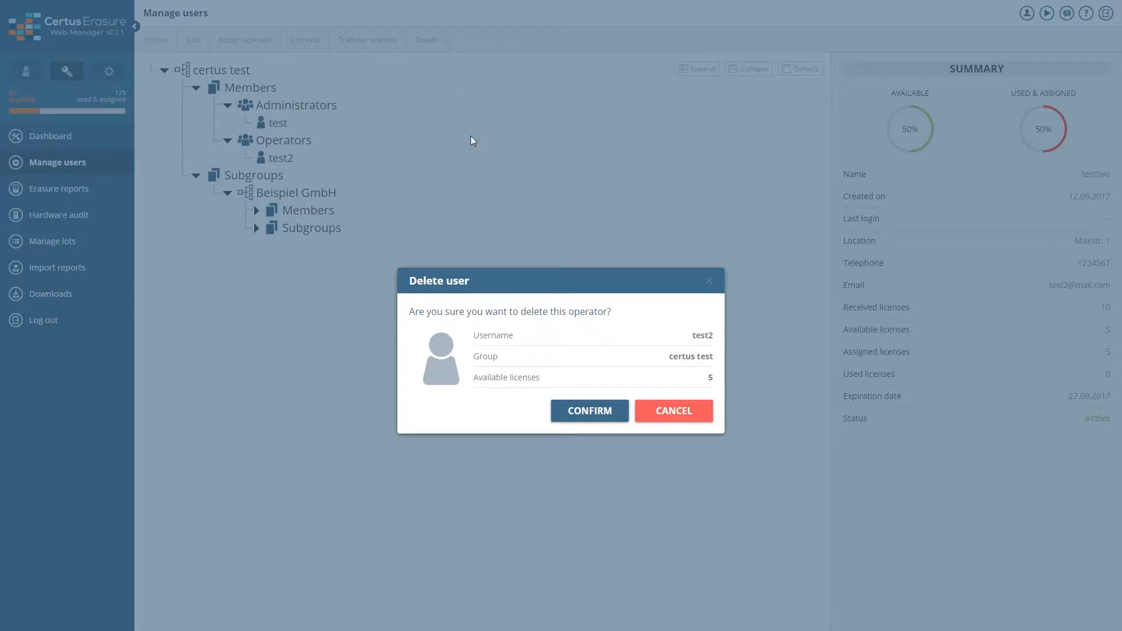
mouse_move(525, 304)
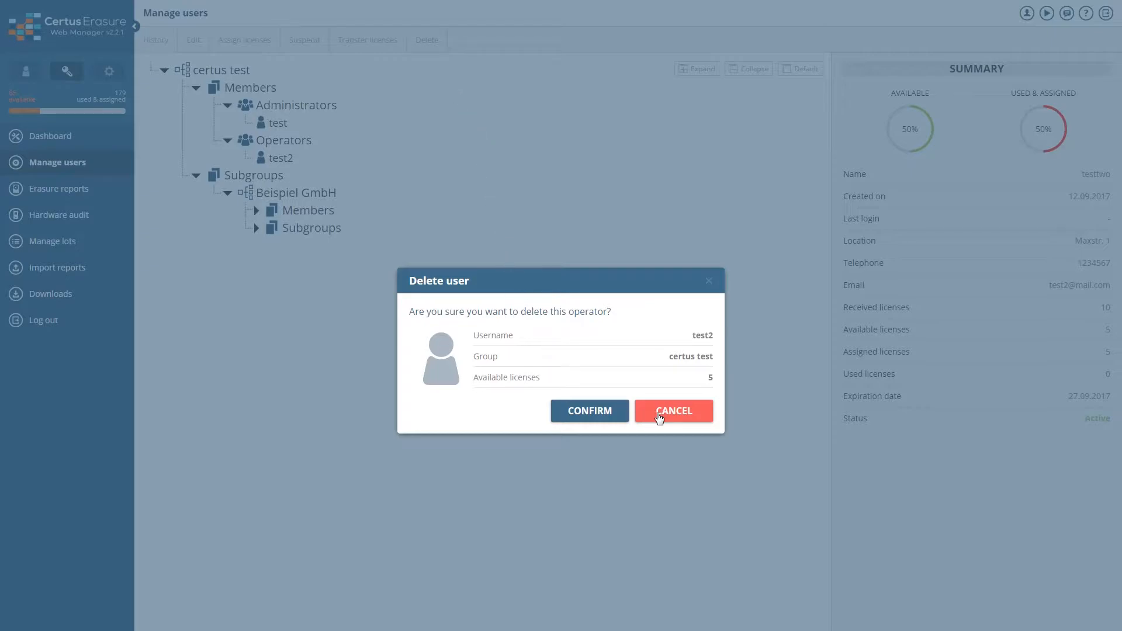
click(673, 410)
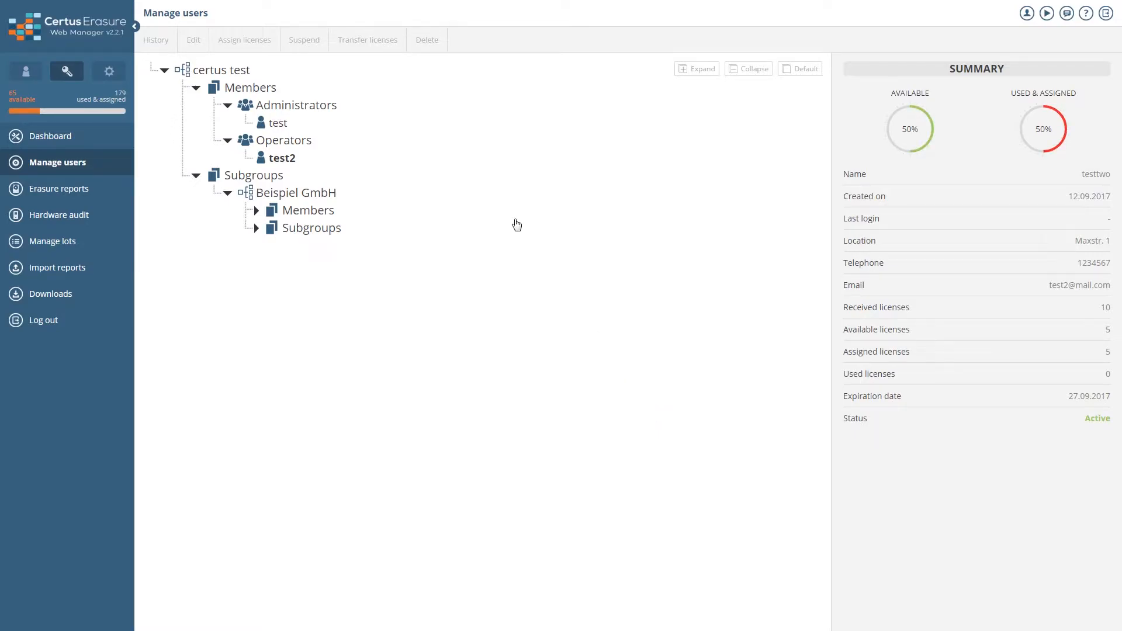
click(367, 39)
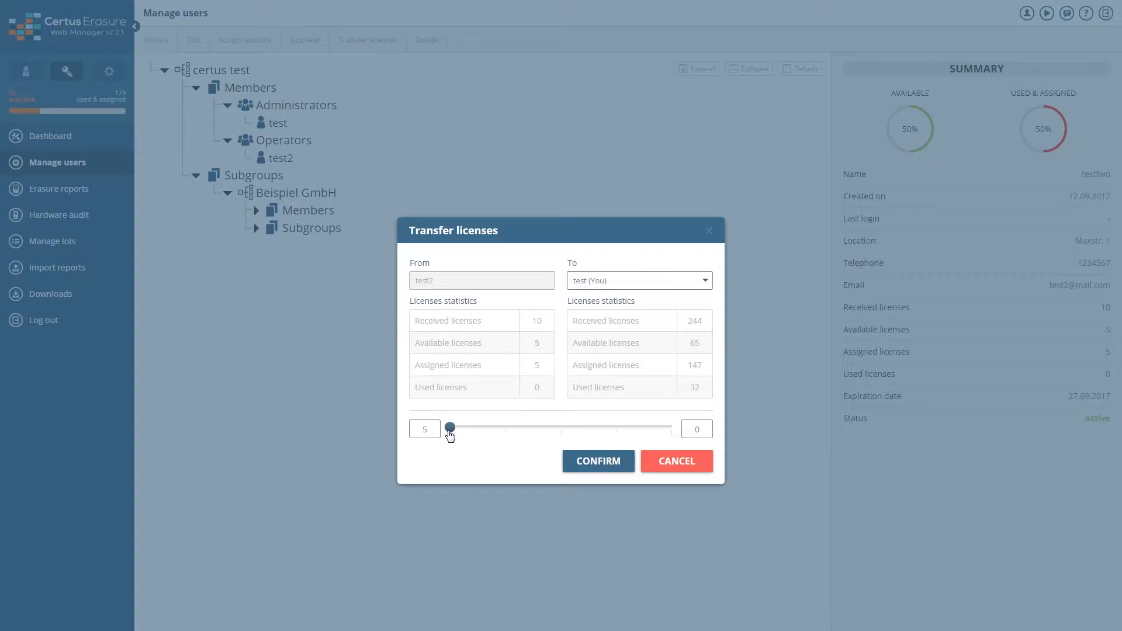
drag(450, 428, 672, 428)
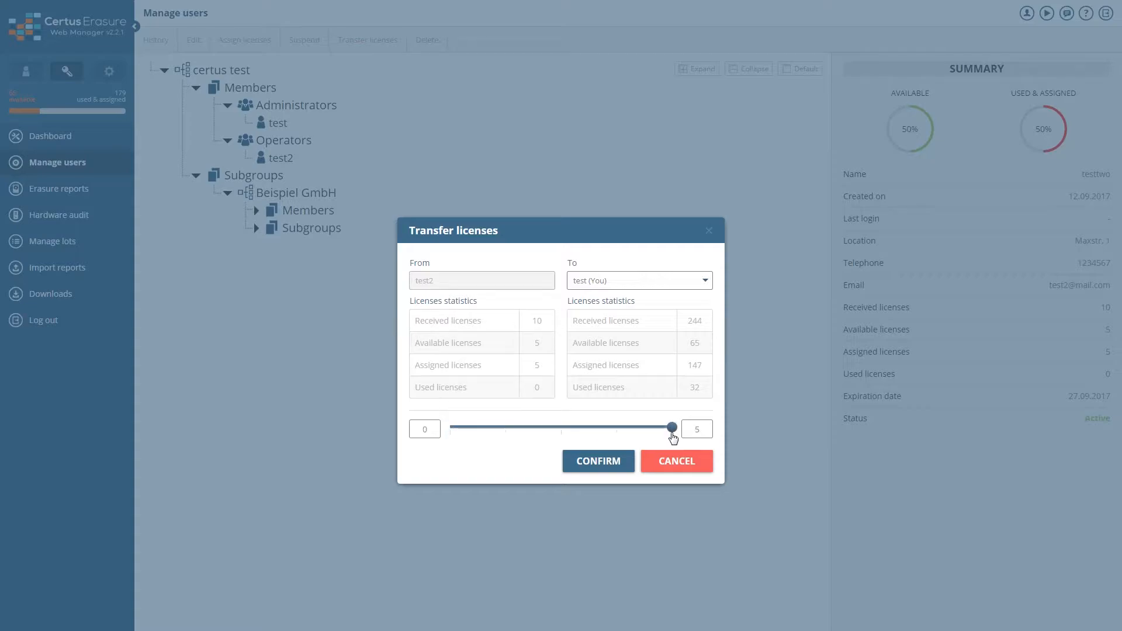
click(597, 460)
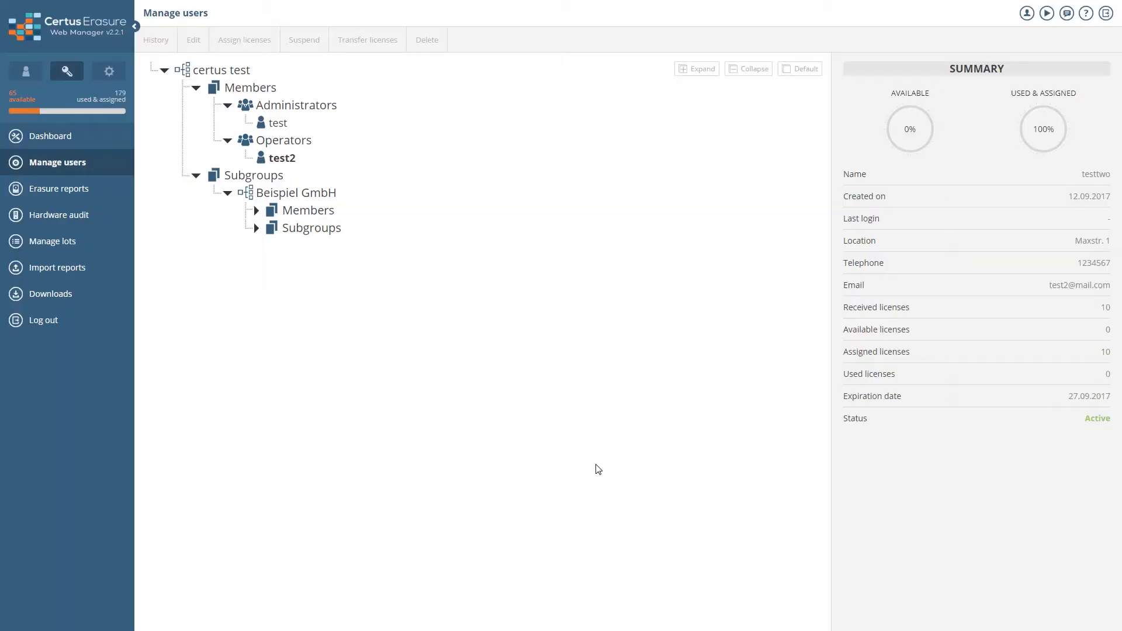
click(367, 39)
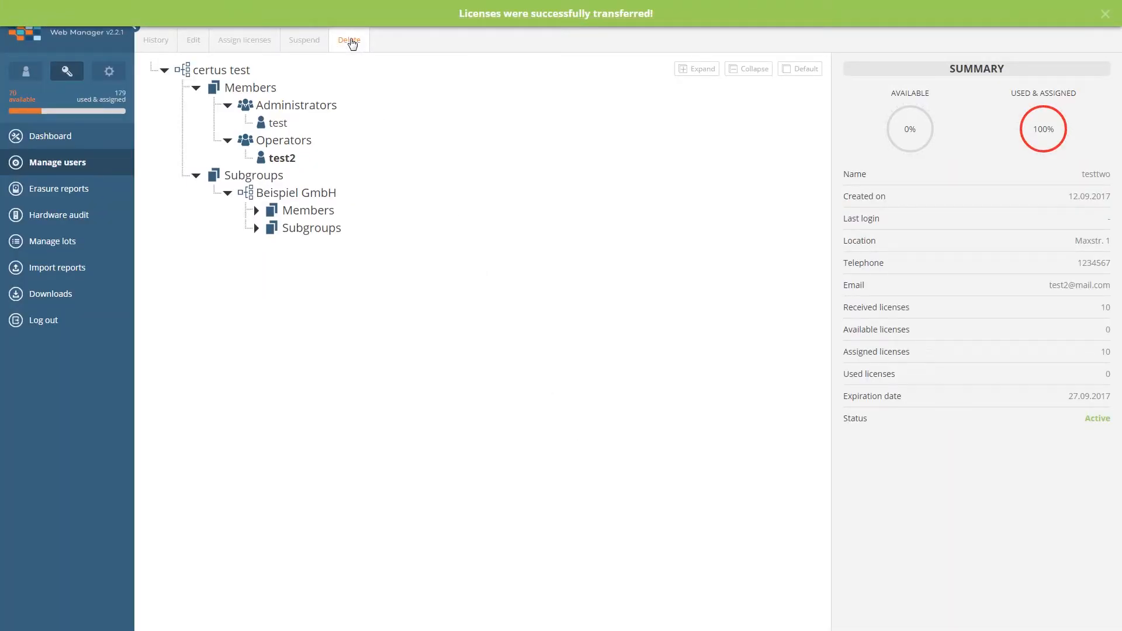
Step: Delete operator test2, handing its items over to test (You)
click(348, 39)
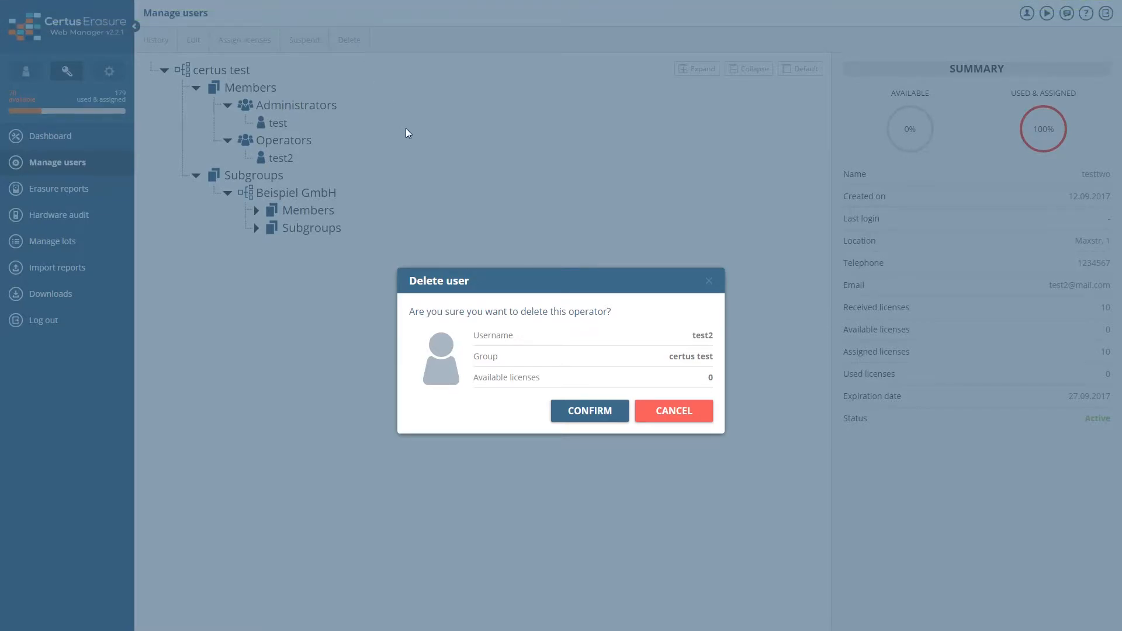
mouse_move(573, 411)
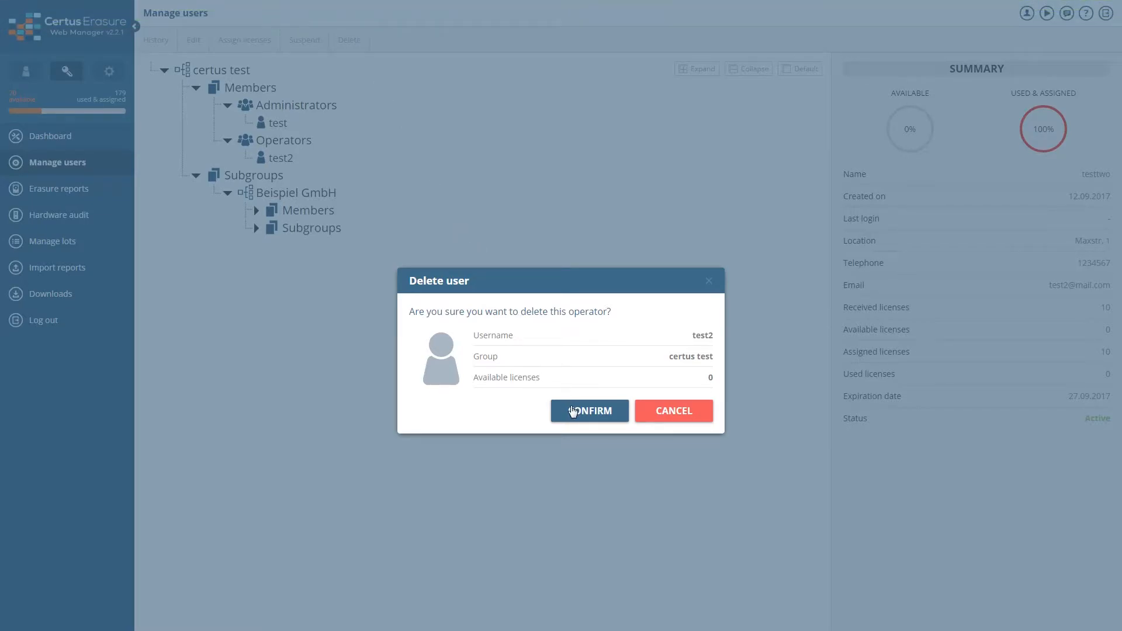
click(589, 411)
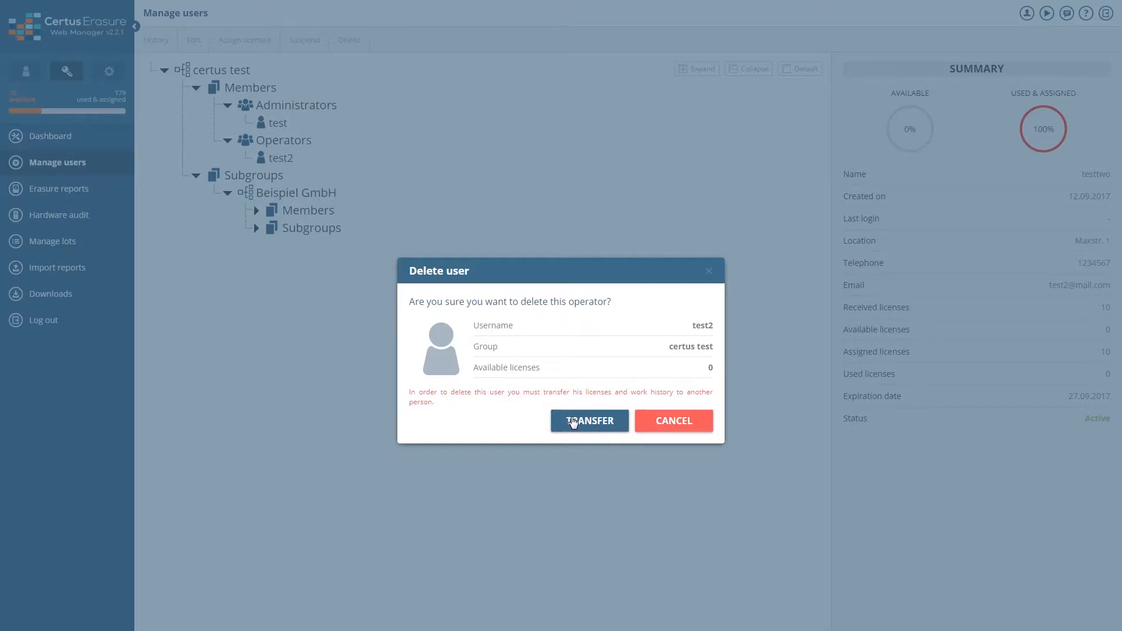
click(589, 420)
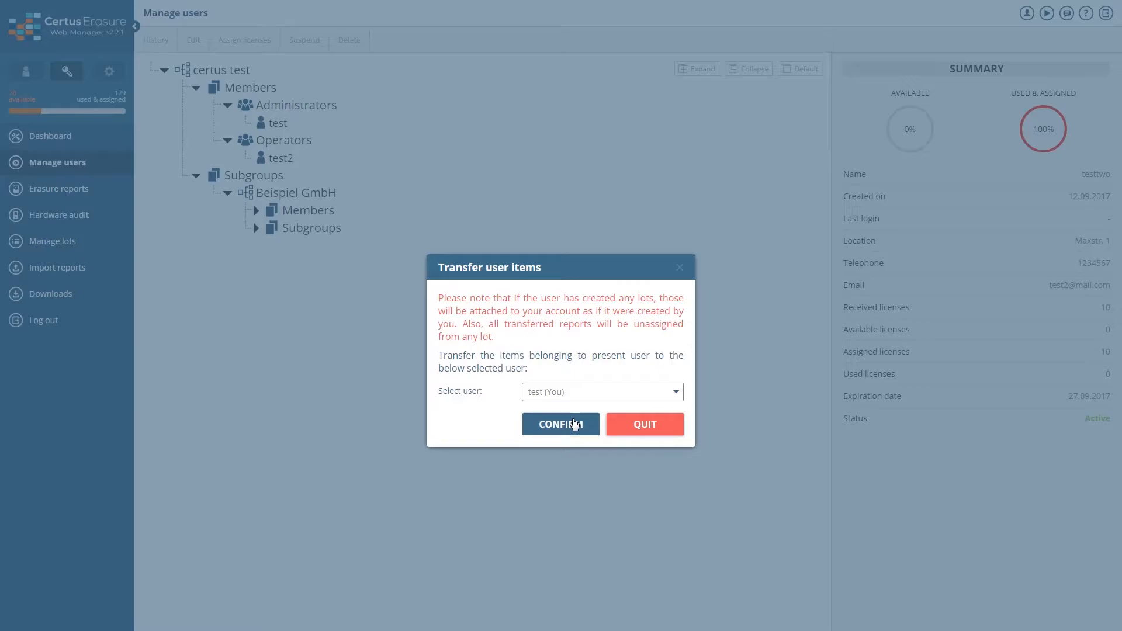
click(560, 424)
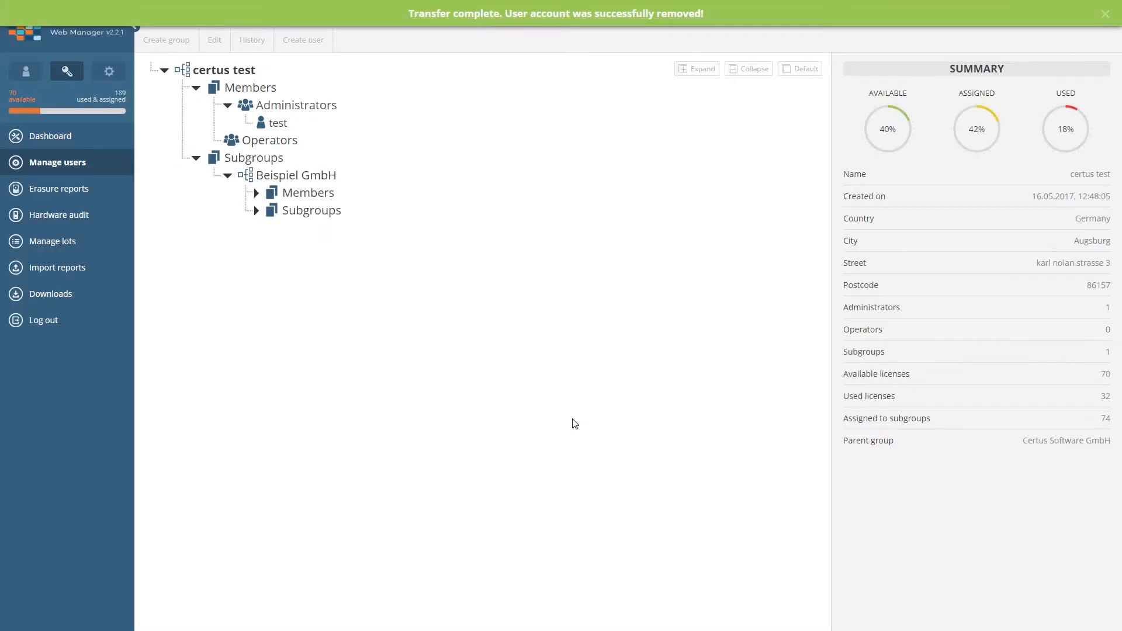
mouse_move(562, 423)
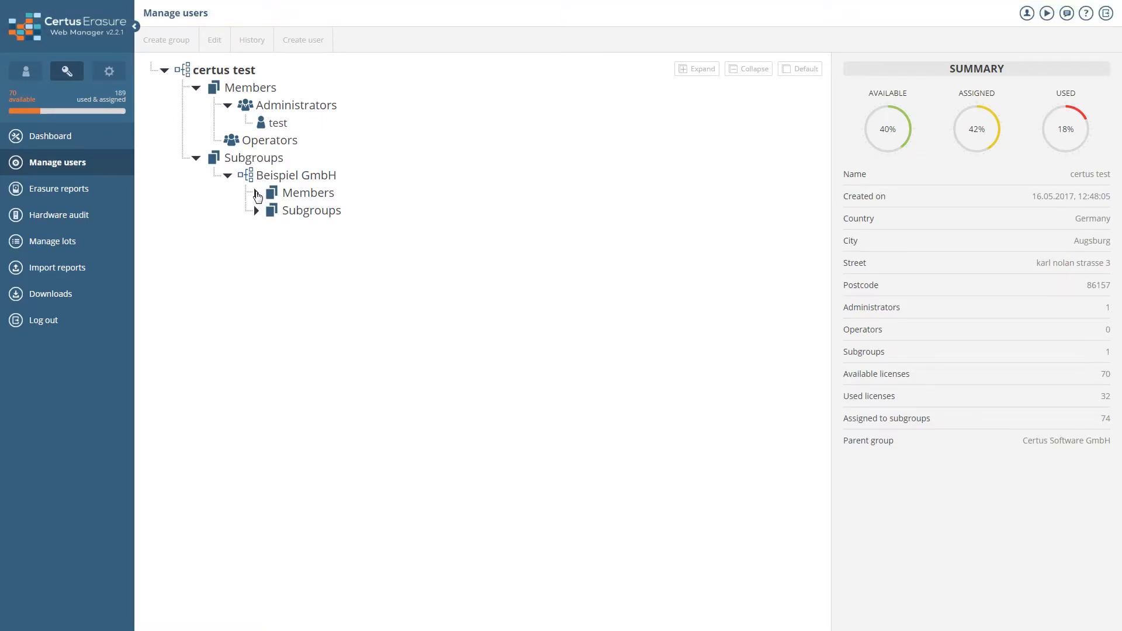
Step: Show Beispiel GmbH administrator Mustermann's details (6 licenses received, 4 available) and load his history
click(258, 194)
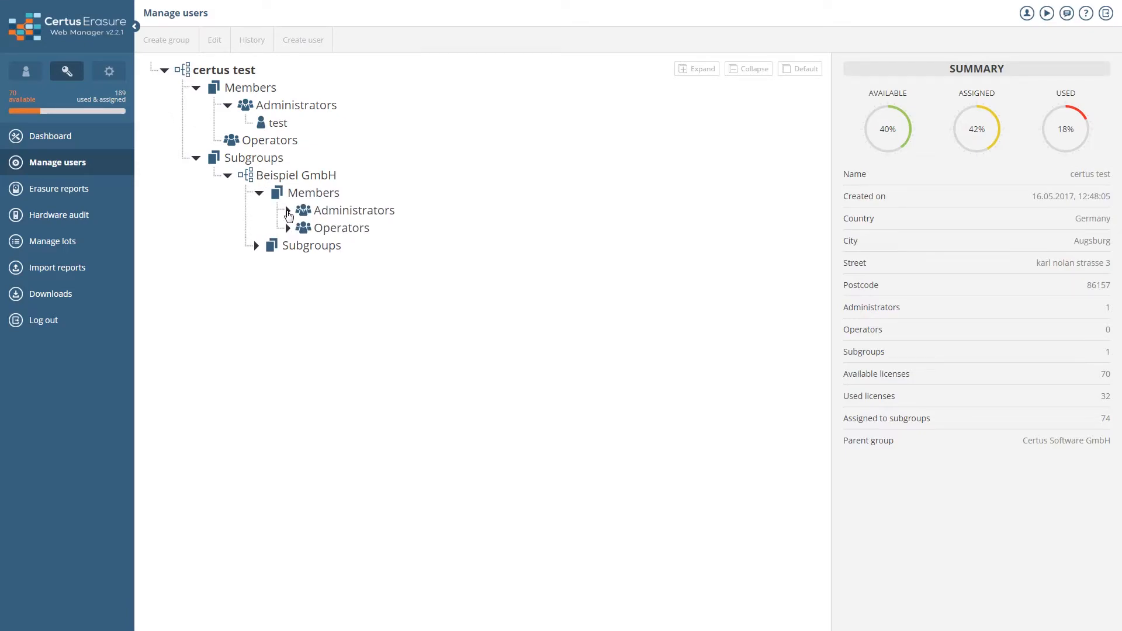
click(288, 210)
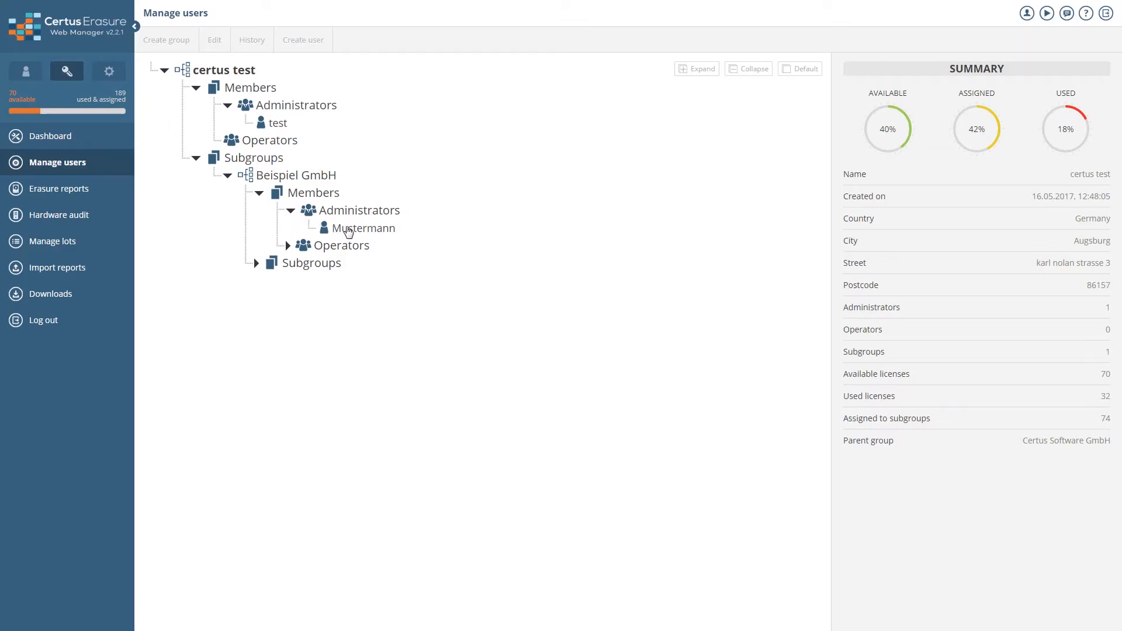
click(364, 227)
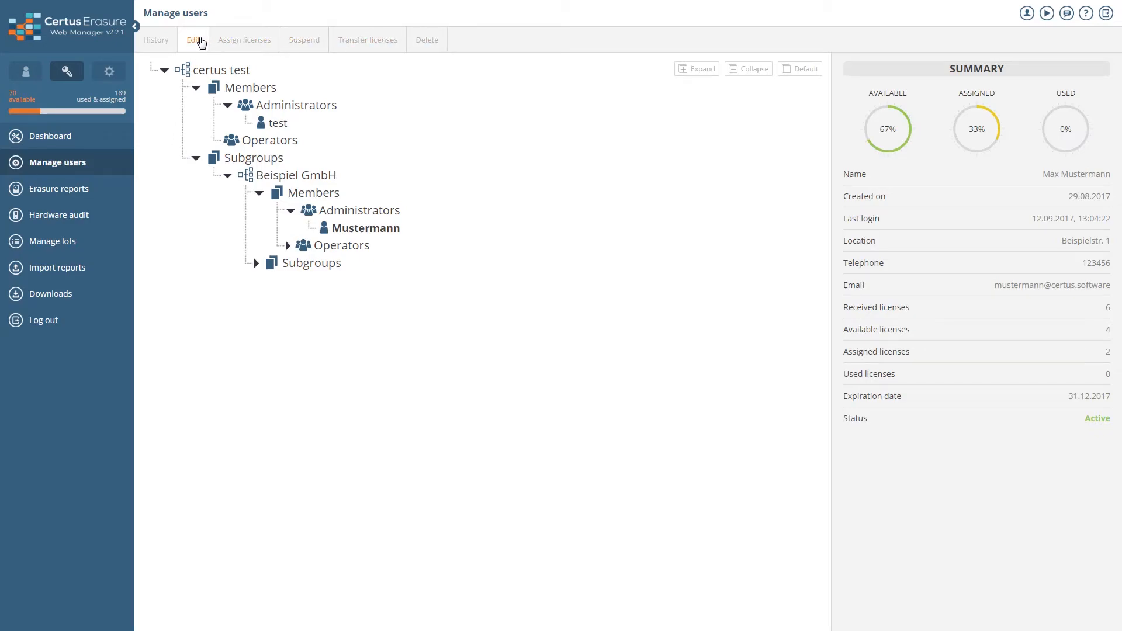
click(194, 39)
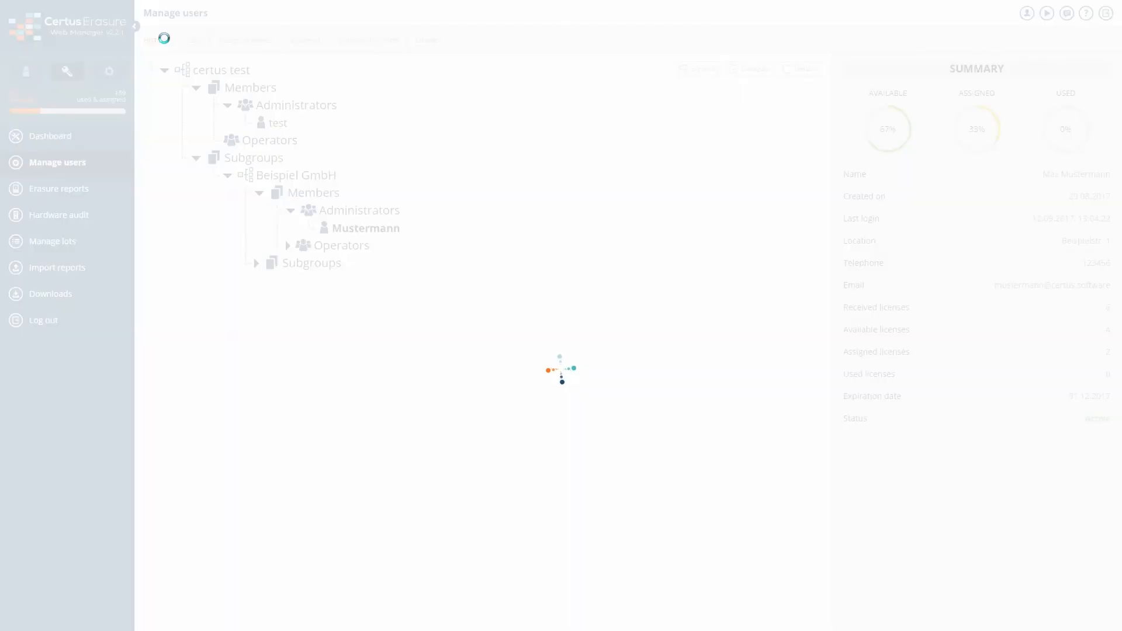